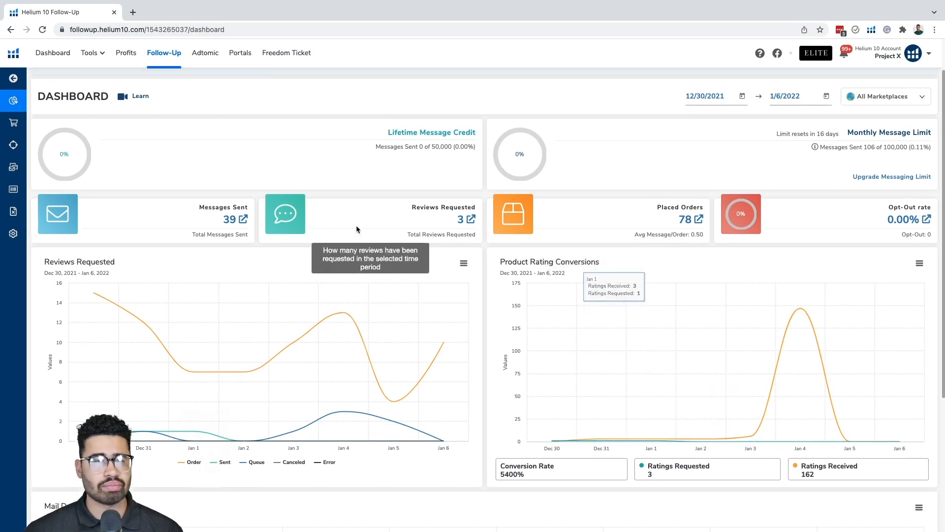
# - Go to Automation from the side menu and start a New Automation
pyautogui.click(12, 79)
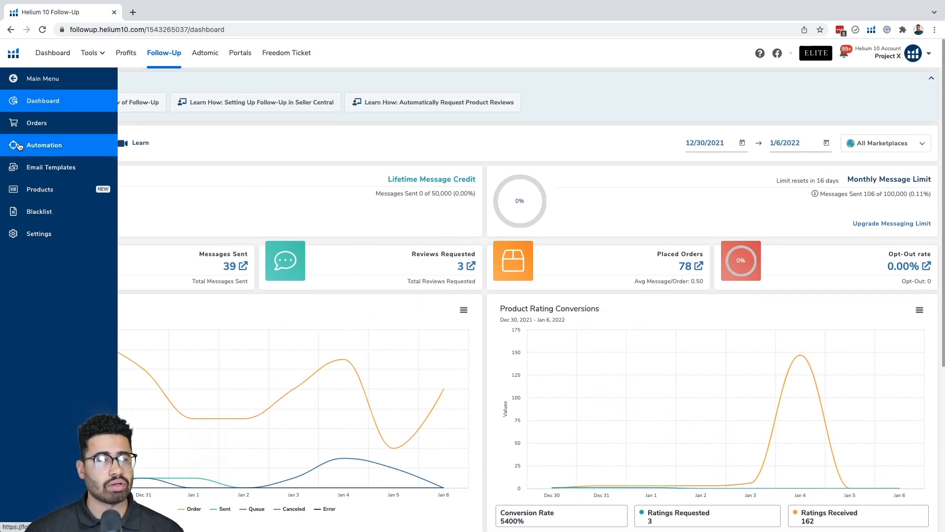
pyautogui.click(43, 145)
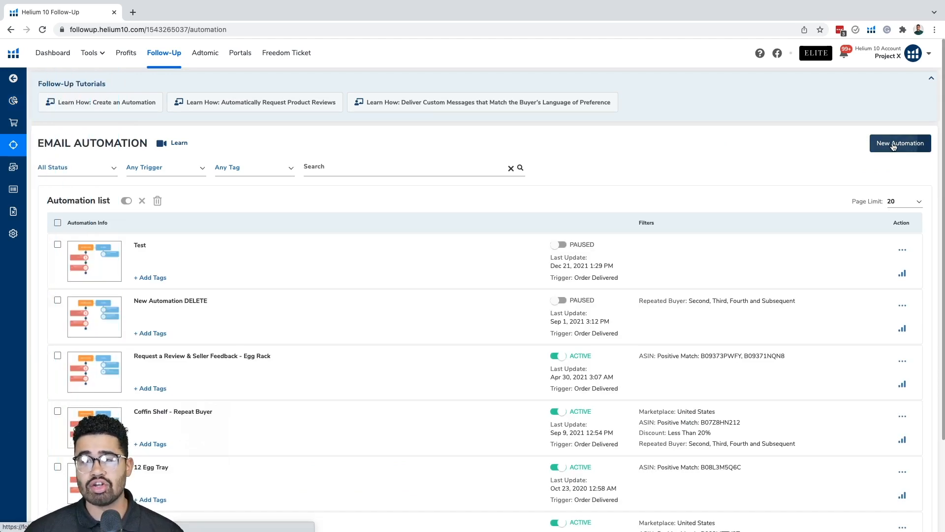
pyautogui.click(898, 143)
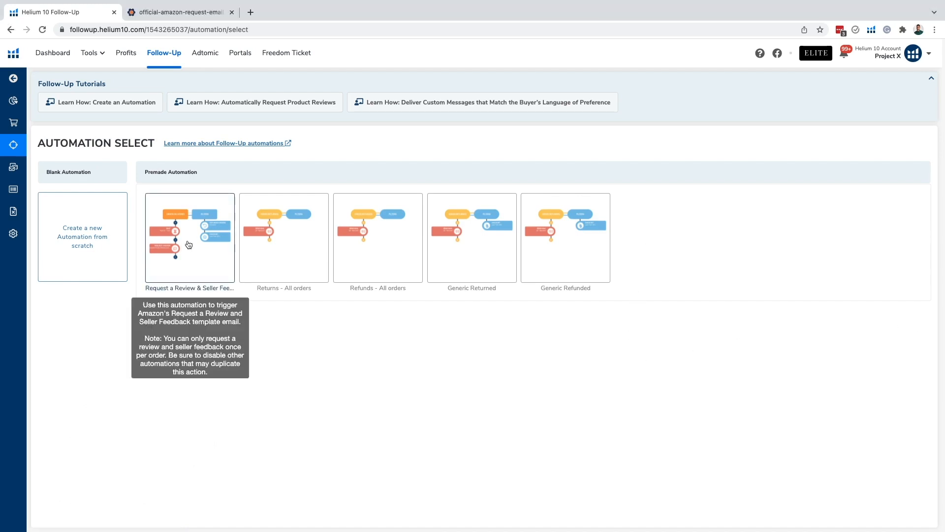
# - Choose the Request a Review & Seller Feedback premade template
pyautogui.click(189, 237)
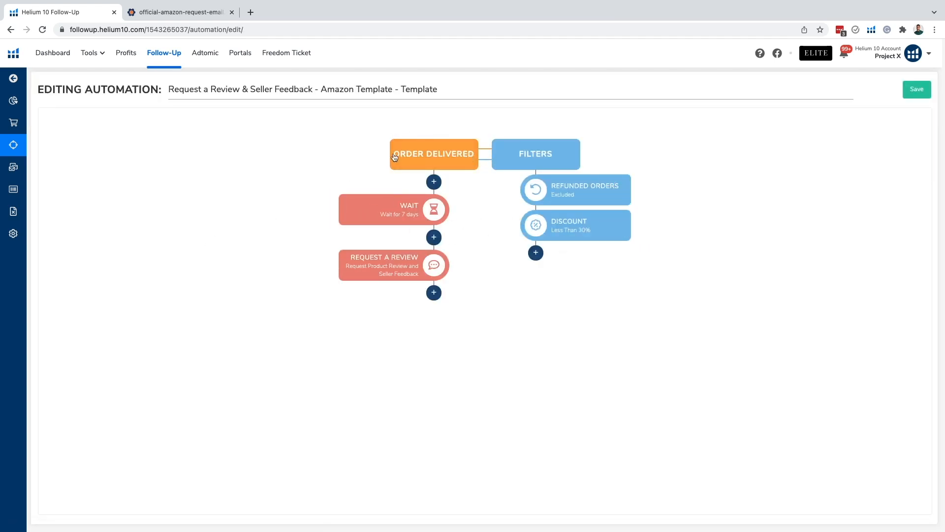
pyautogui.moveTo(410, 164)
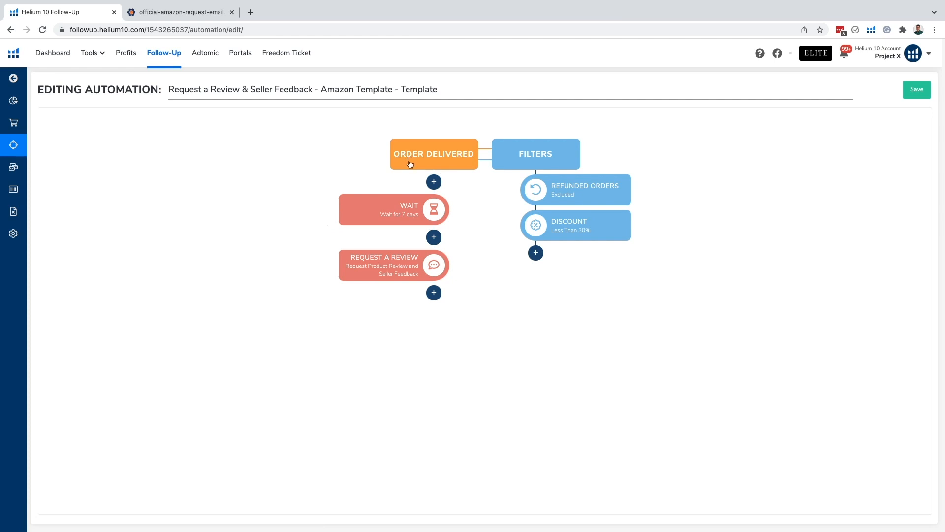
pyautogui.moveTo(477, 171)
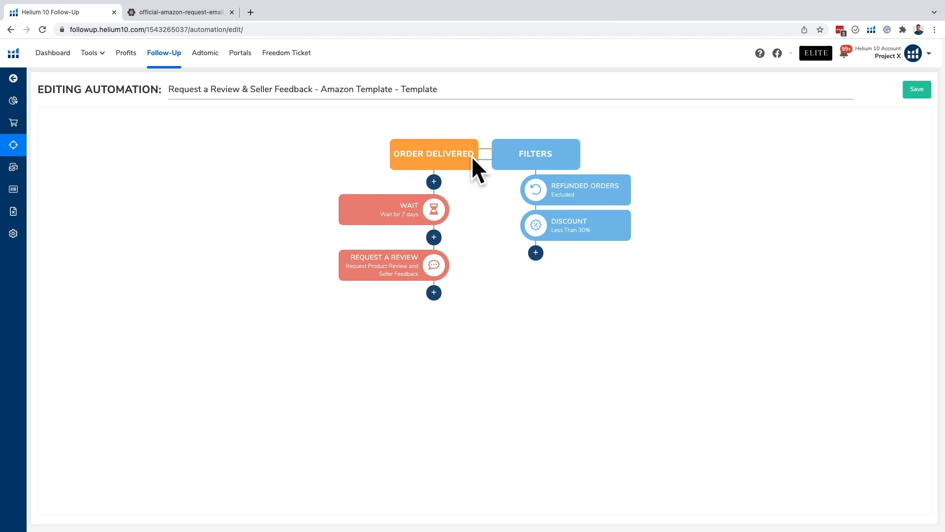
pyautogui.moveTo(431, 144)
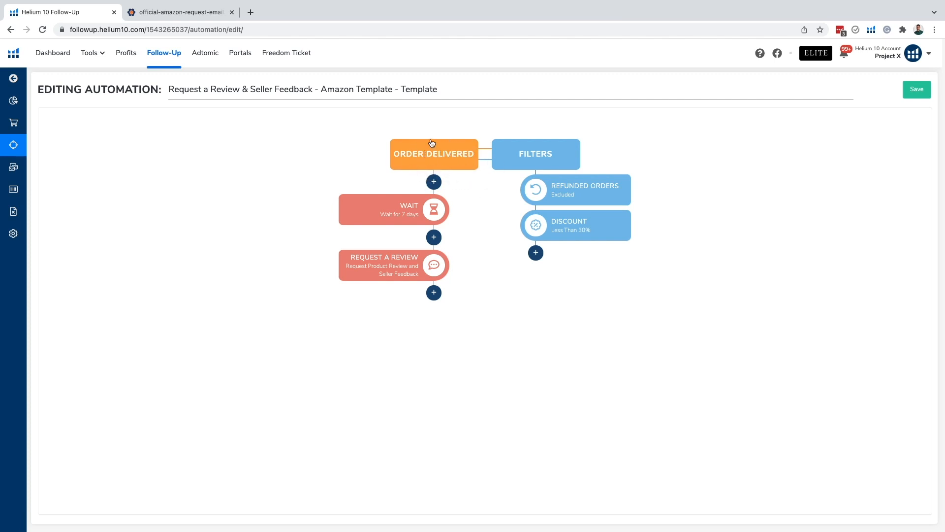
pyautogui.moveTo(453, 172)
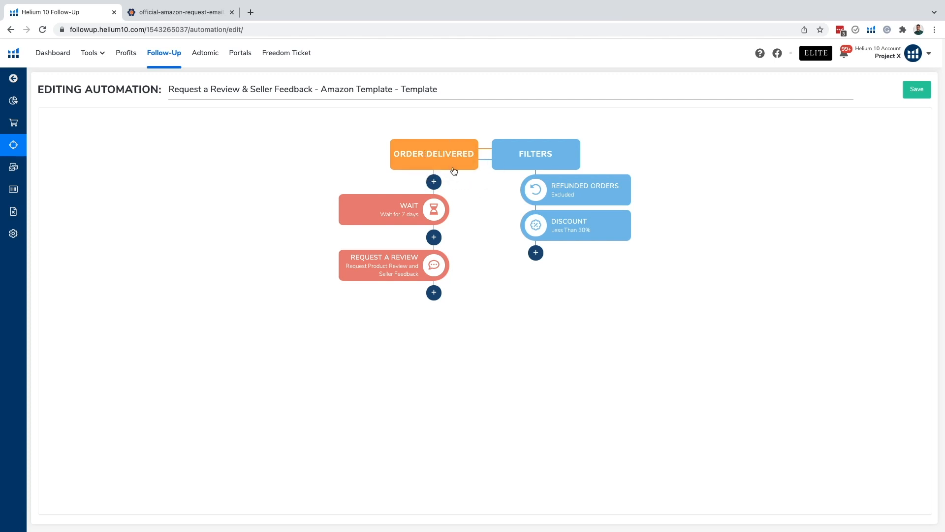
pyautogui.moveTo(446, 158)
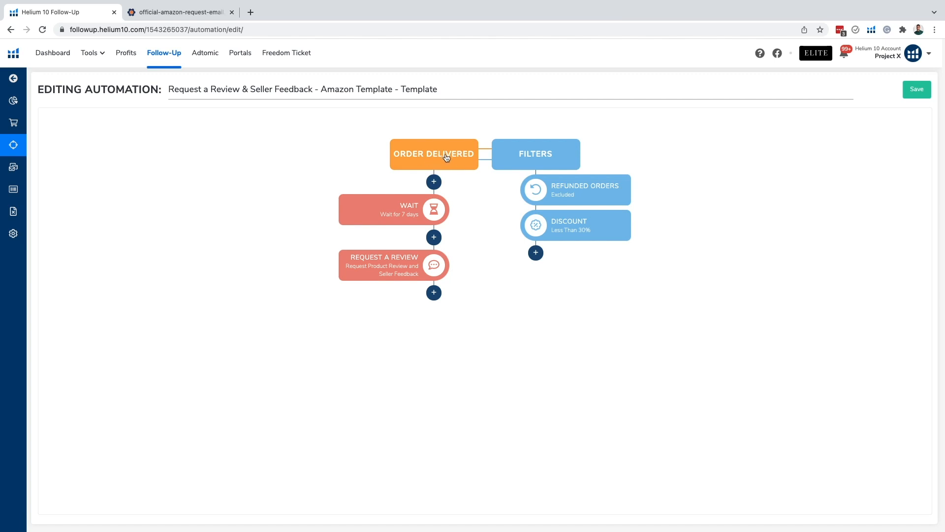
pyautogui.moveTo(419, 209)
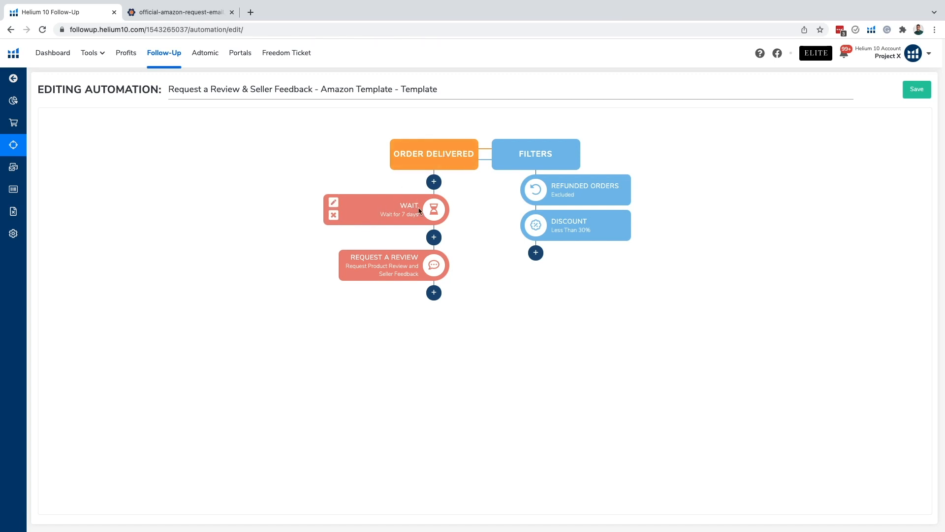
pyautogui.moveTo(409, 215)
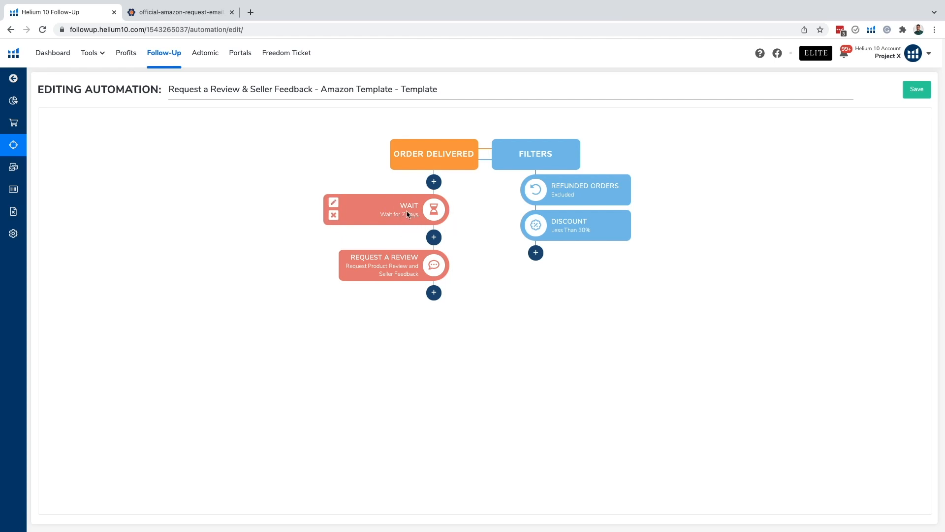
pyautogui.moveTo(392, 163)
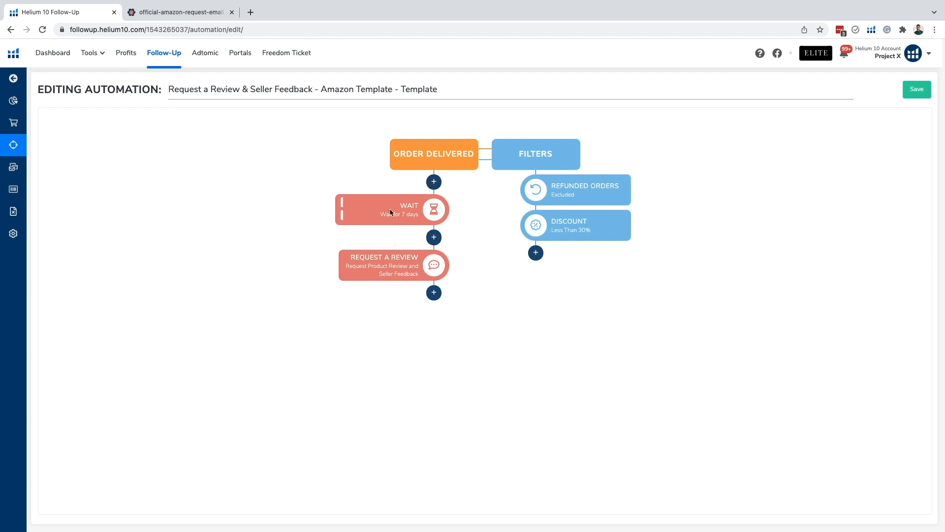
pyautogui.moveTo(380, 208)
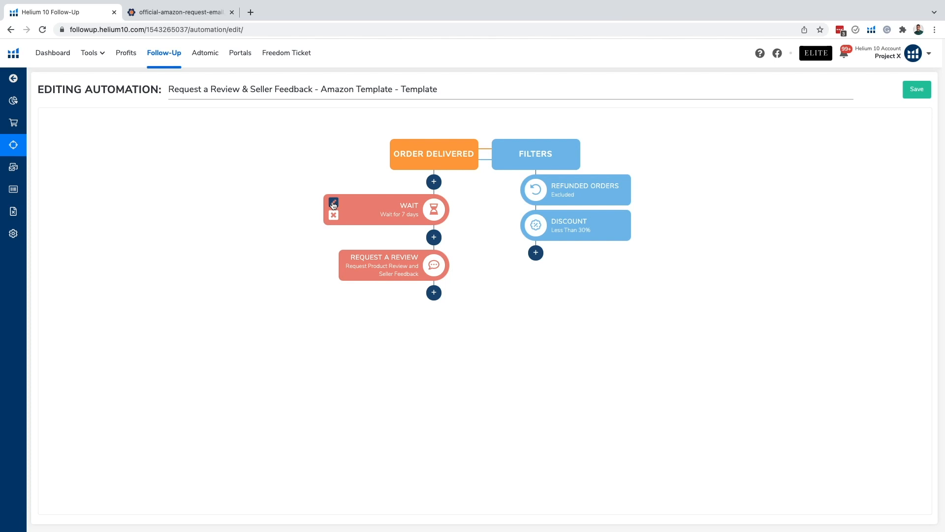
pyautogui.moveTo(437, 104)
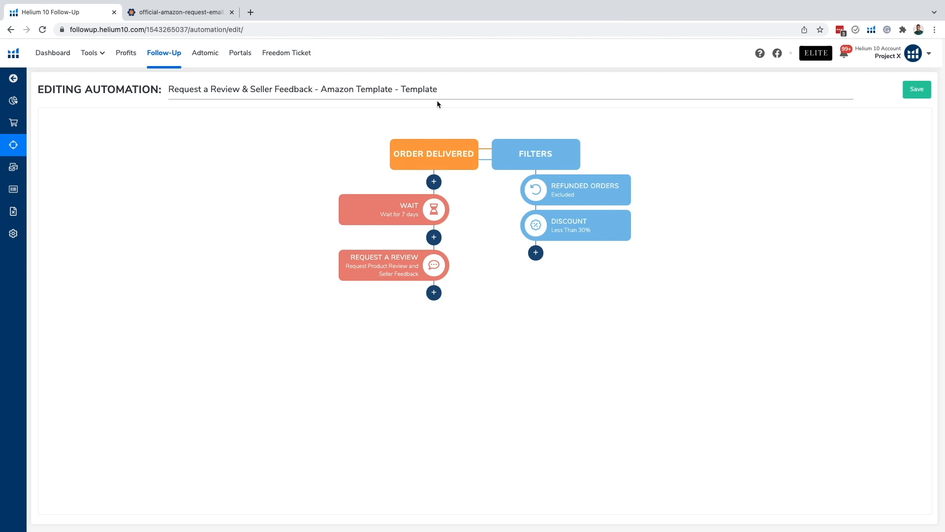
pyautogui.moveTo(410, 202)
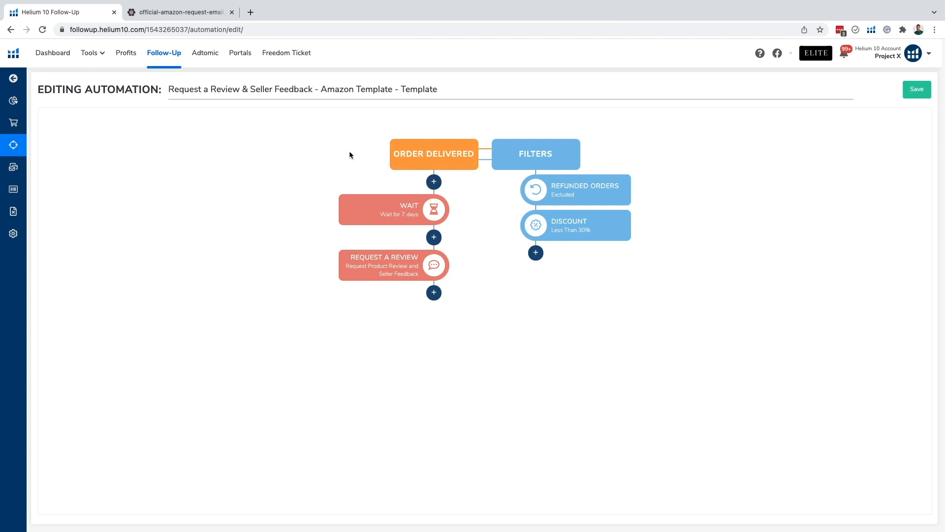
pyautogui.moveTo(400, 214)
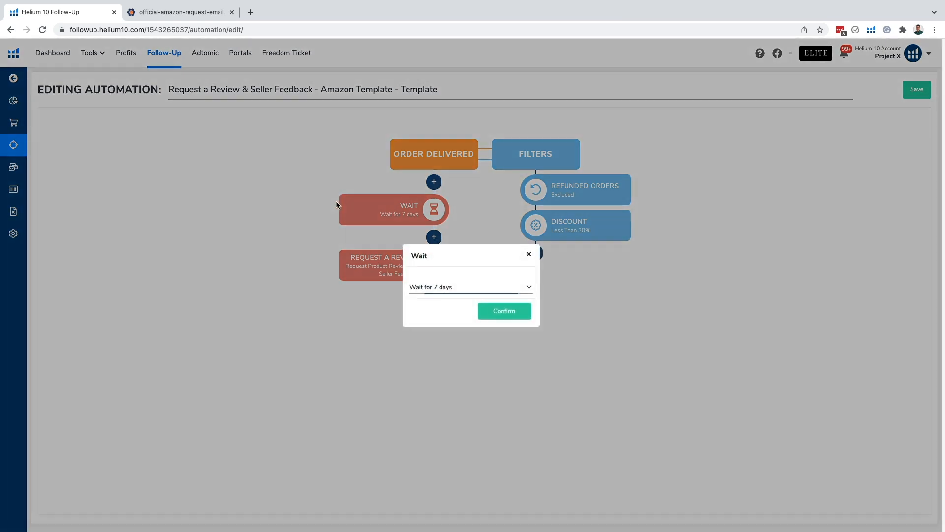
pyautogui.moveTo(461, 276)
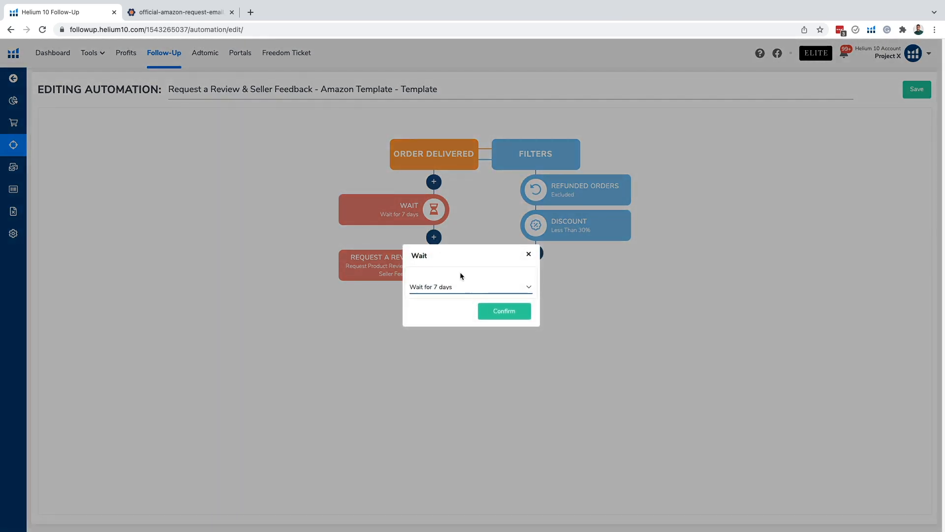
pyautogui.moveTo(369, 220)
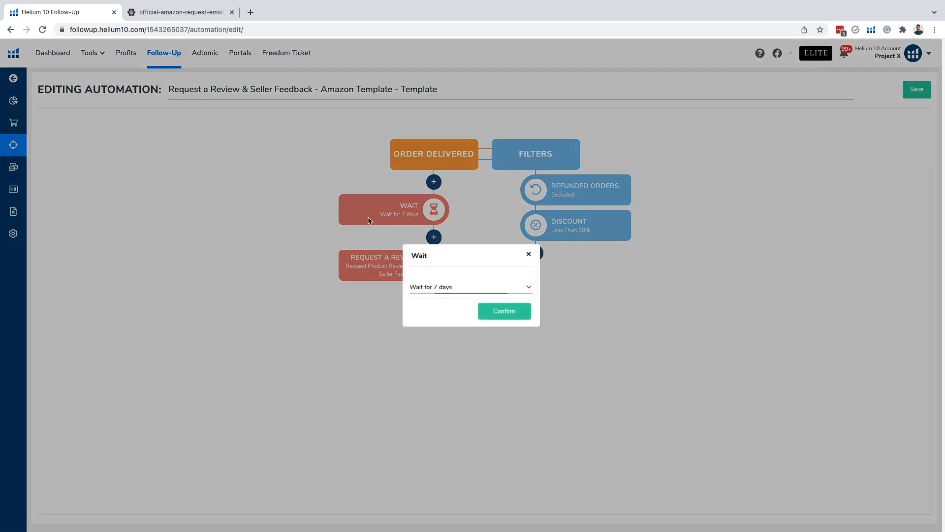
# - Change the Wait node duration from 7 days to 'Wait for 29 days'
pyautogui.click(471, 287)
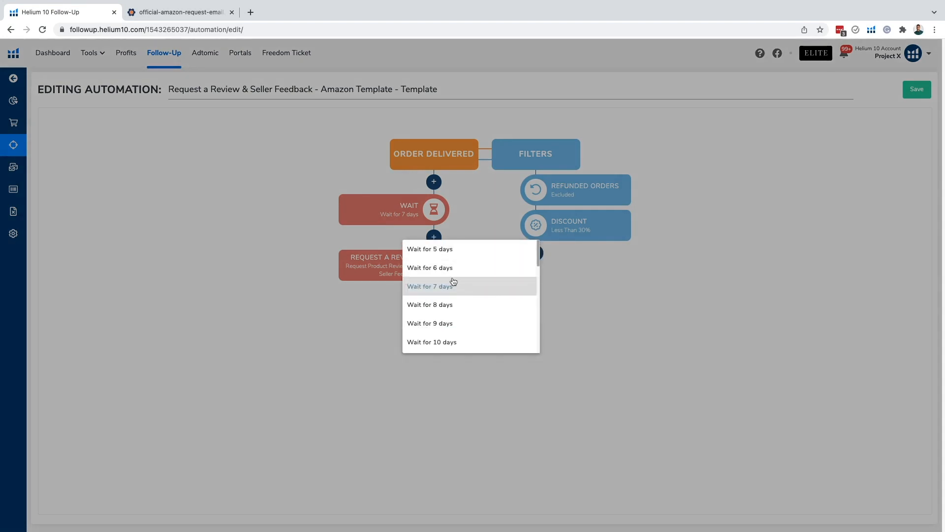
pyautogui.scroll(-3)
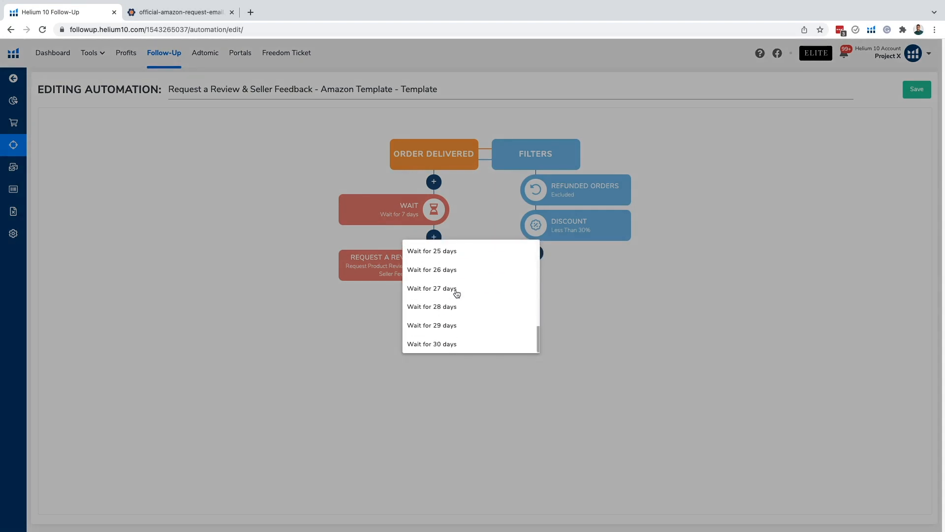
pyautogui.scroll(3)
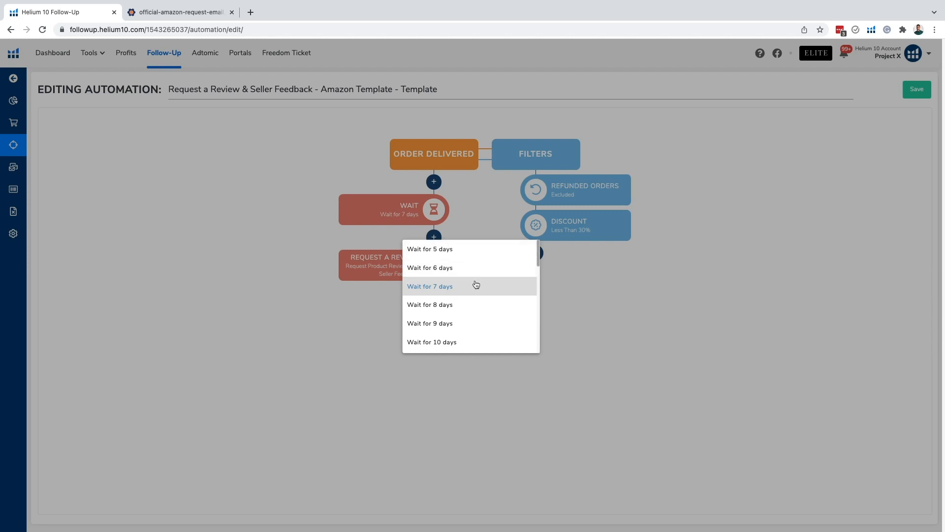
pyautogui.scroll(-3)
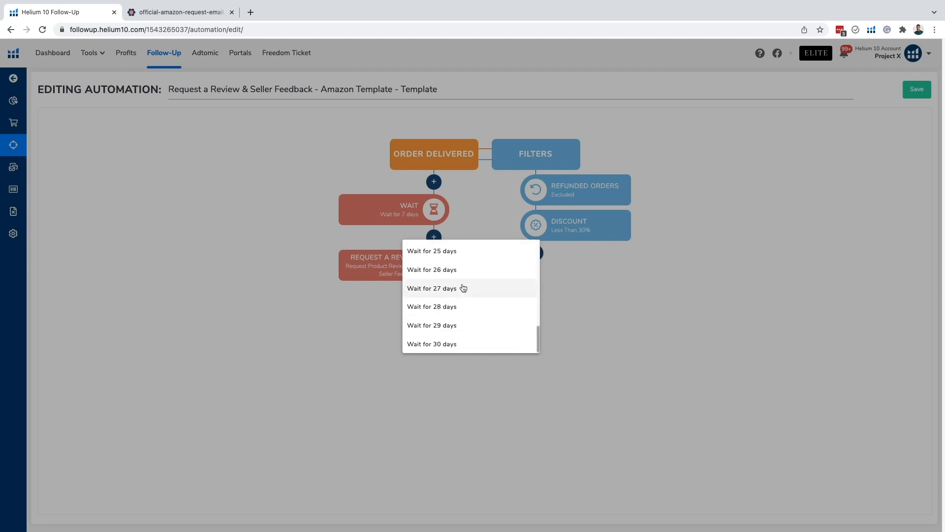
pyautogui.scroll(3)
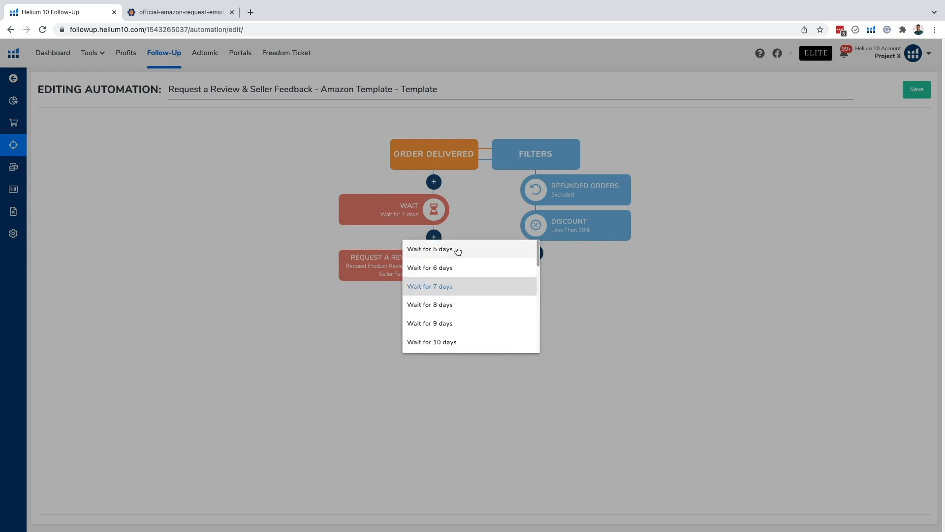
pyautogui.moveTo(469, 285)
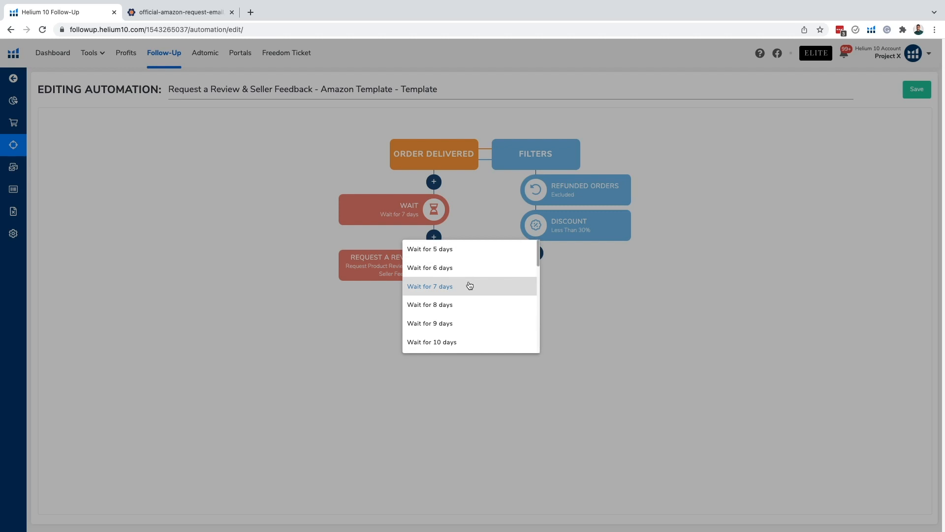
pyautogui.moveTo(478, 309)
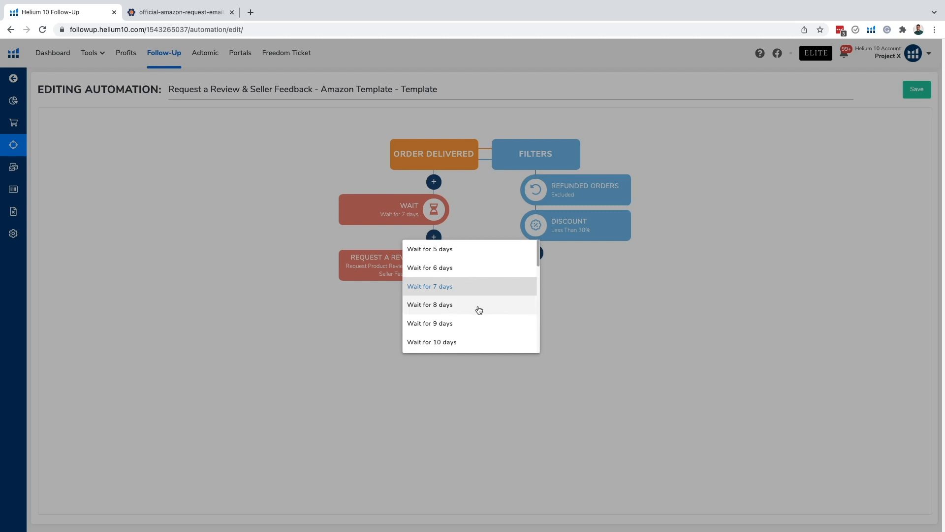
pyautogui.scroll(-3)
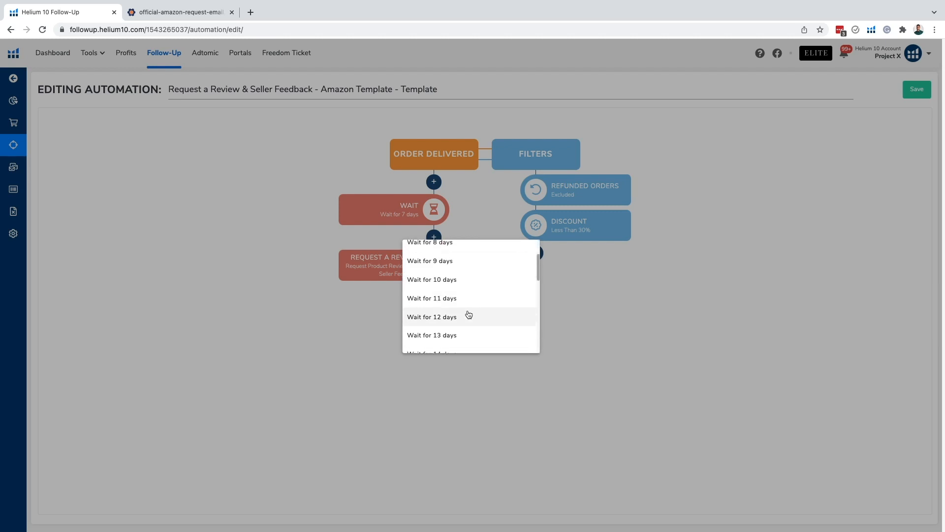
pyautogui.scroll(-3)
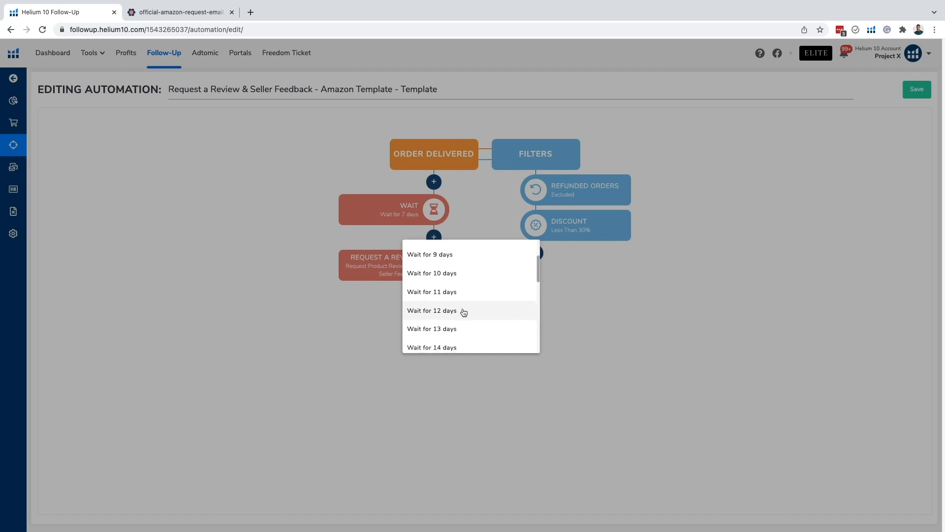
pyautogui.scroll(3)
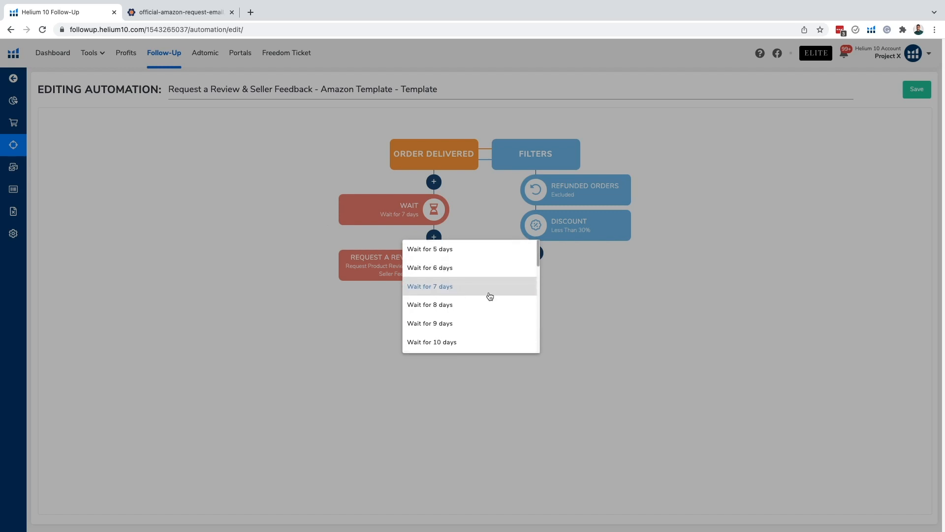
pyautogui.moveTo(448, 253)
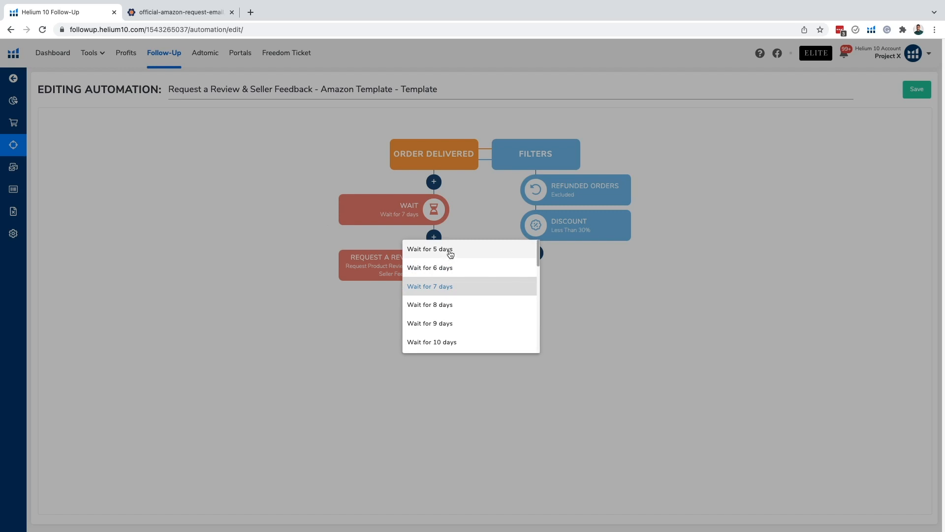
pyautogui.moveTo(457, 252)
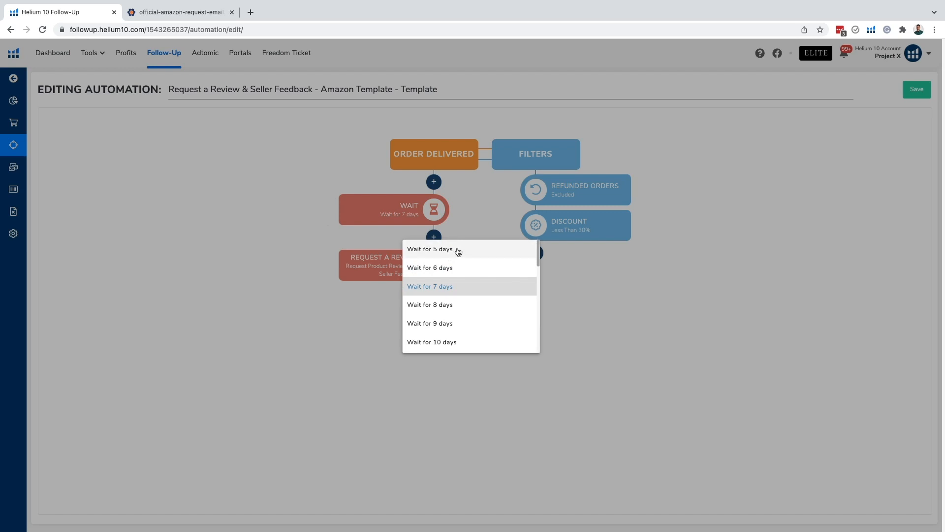
pyautogui.moveTo(466, 265)
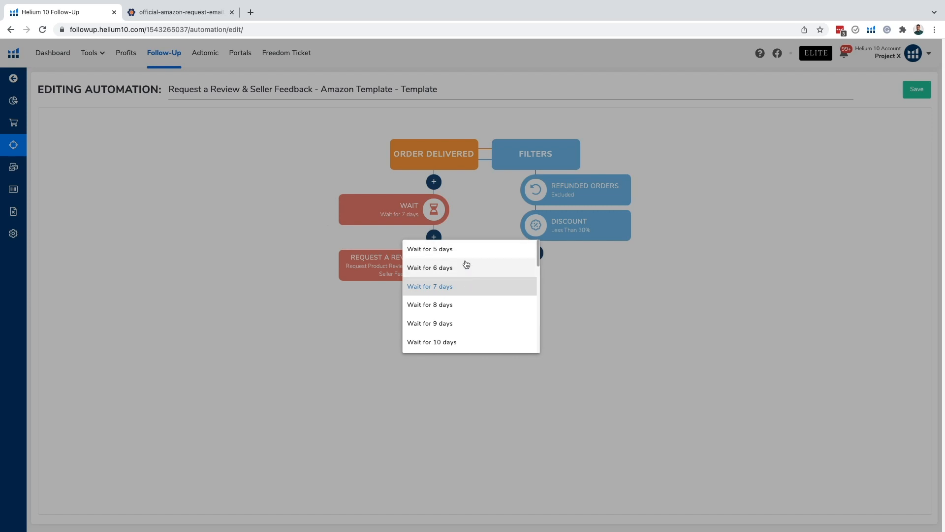
pyautogui.moveTo(481, 266)
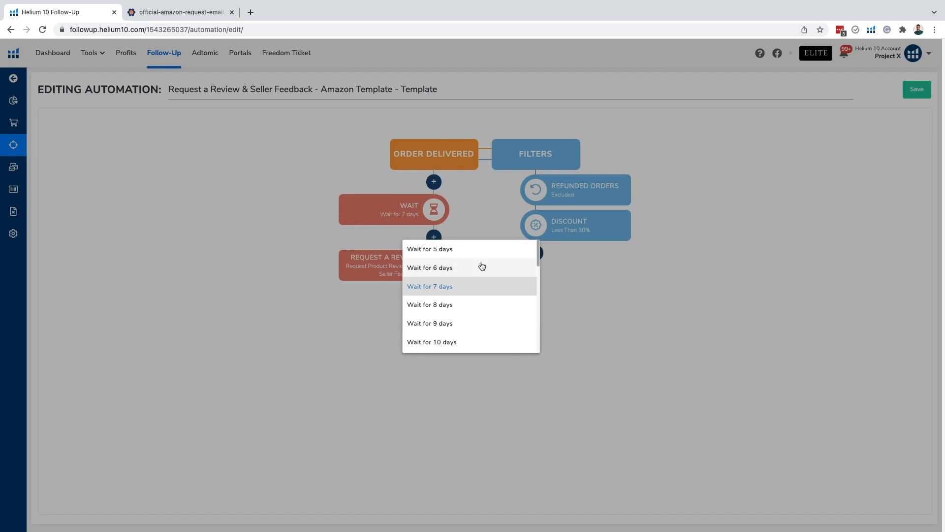
pyautogui.moveTo(480, 256)
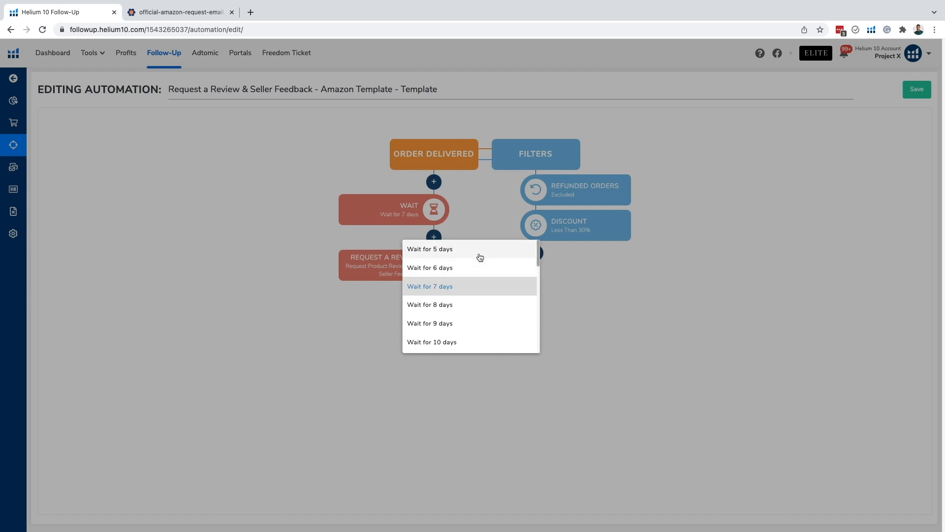
pyautogui.moveTo(484, 286)
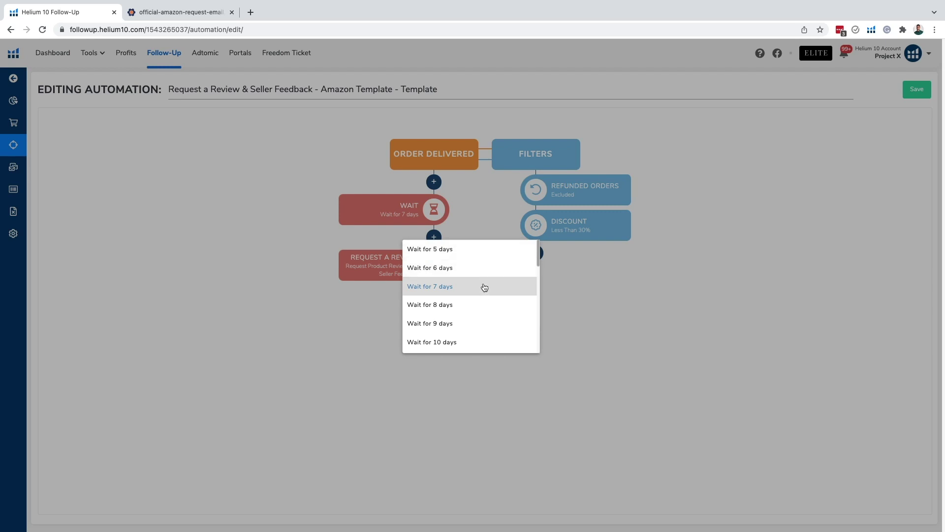
pyautogui.scroll(-3)
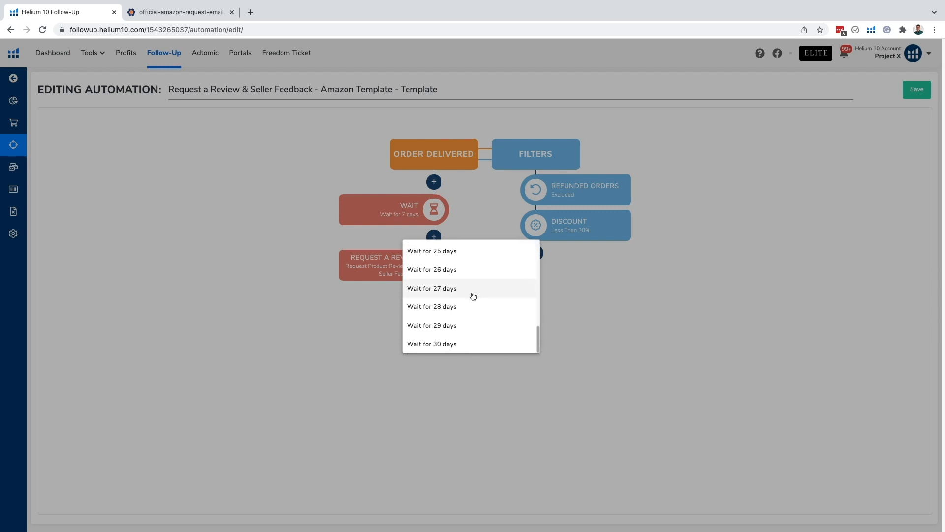
pyautogui.scroll(3)
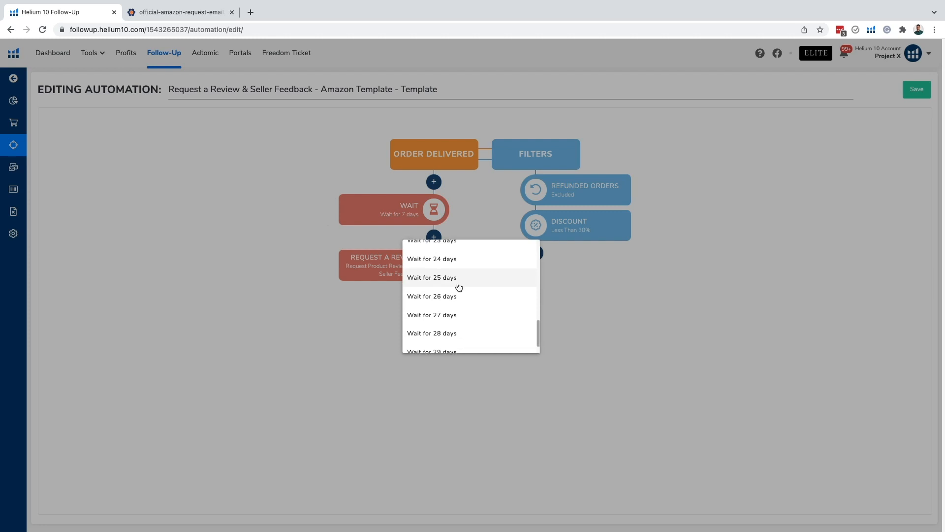
pyautogui.scroll(-3)
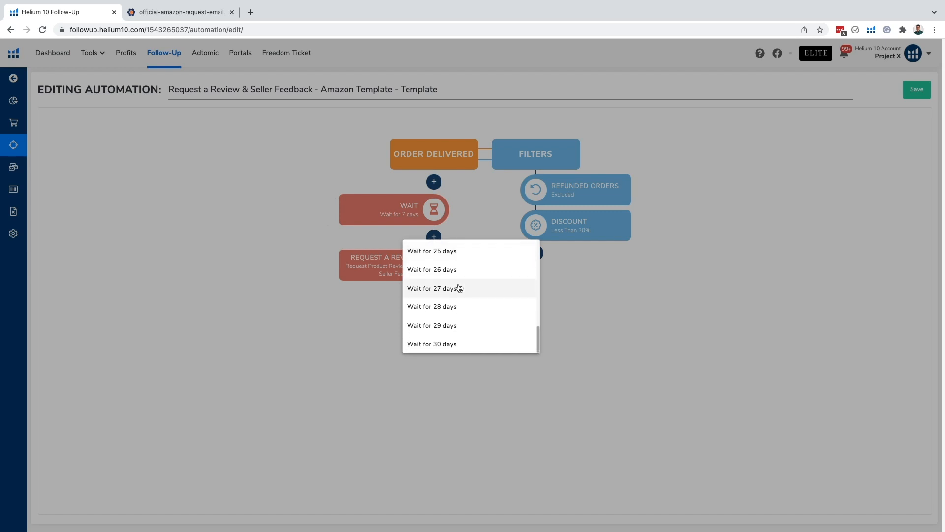
pyautogui.moveTo(459, 293)
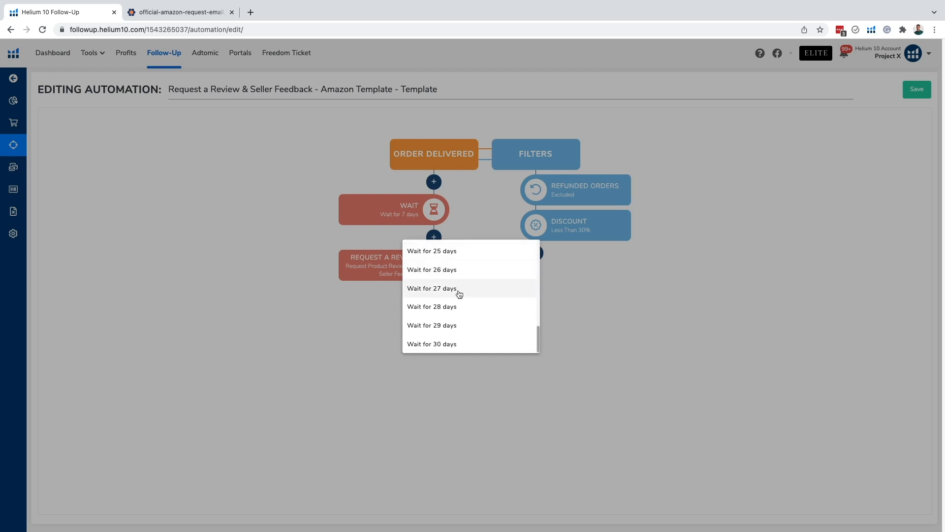
pyautogui.moveTo(464, 325)
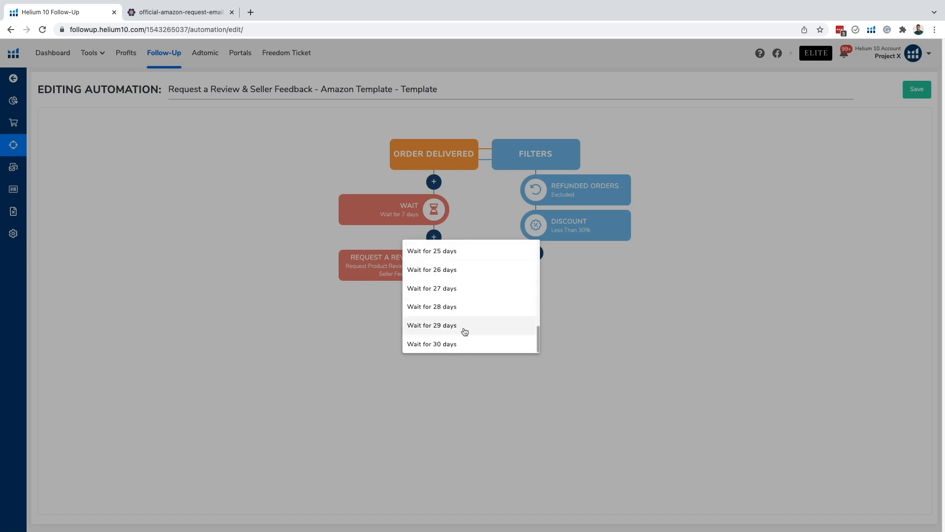
pyautogui.click(432, 325)
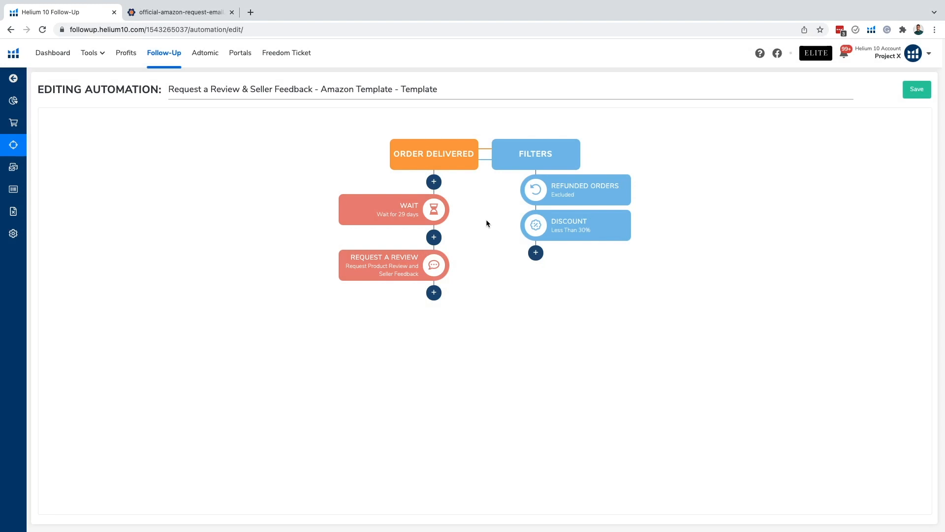
pyautogui.moveTo(444, 251)
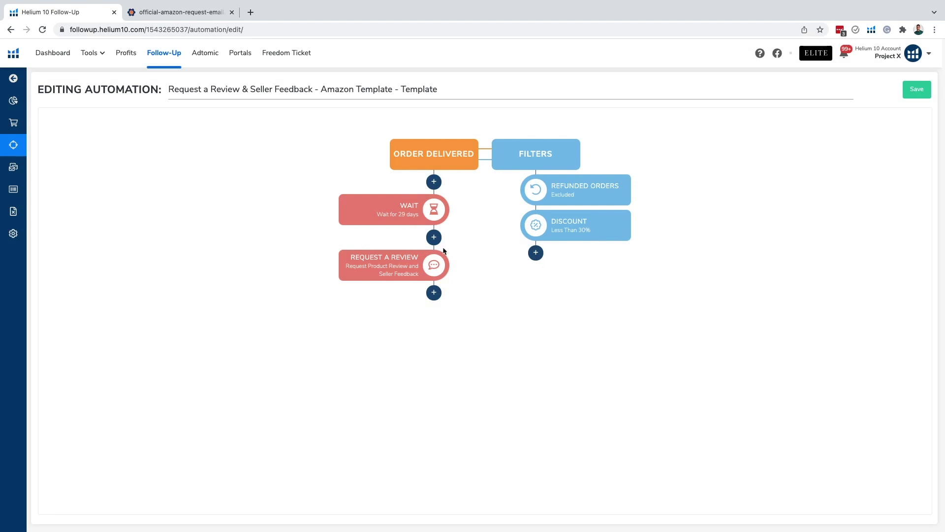
pyautogui.moveTo(400, 268)
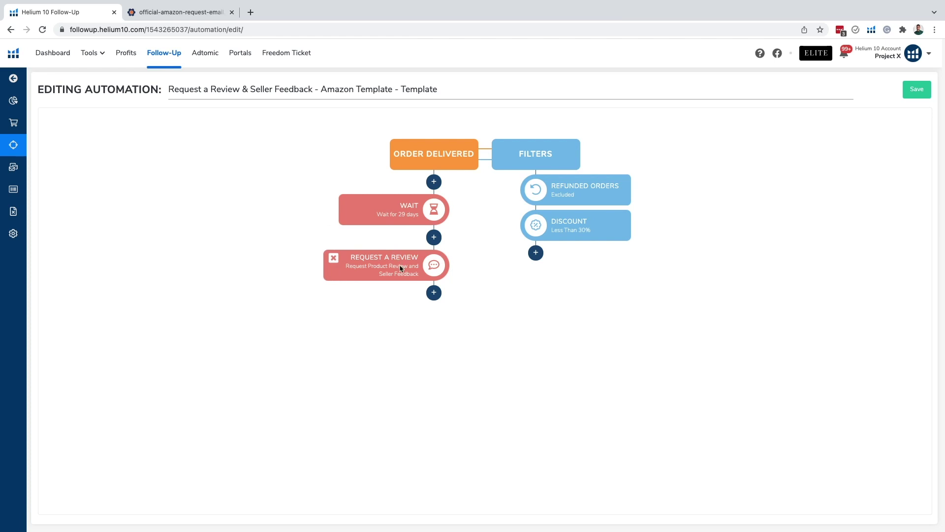
pyautogui.moveTo(416, 275)
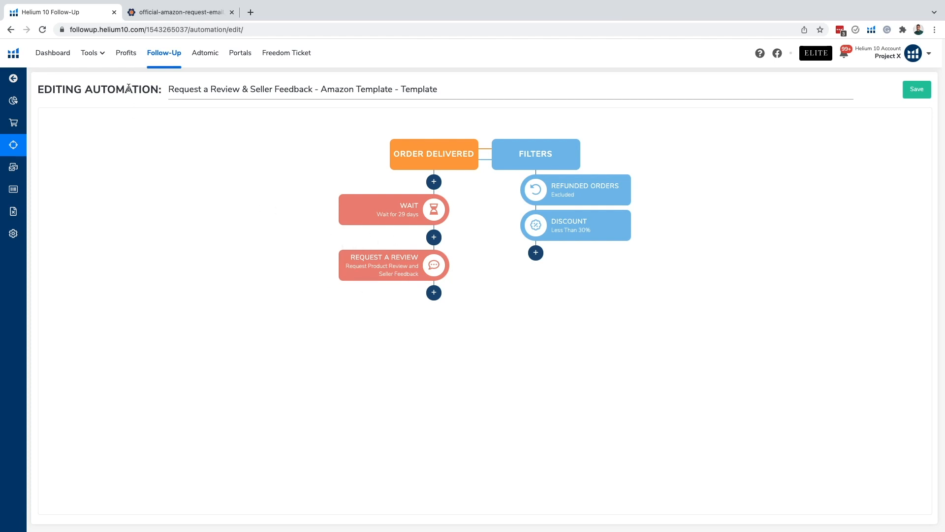
# - Switch to the official-amazon-request-email tab showing Amazon's sample review request
pyautogui.click(178, 12)
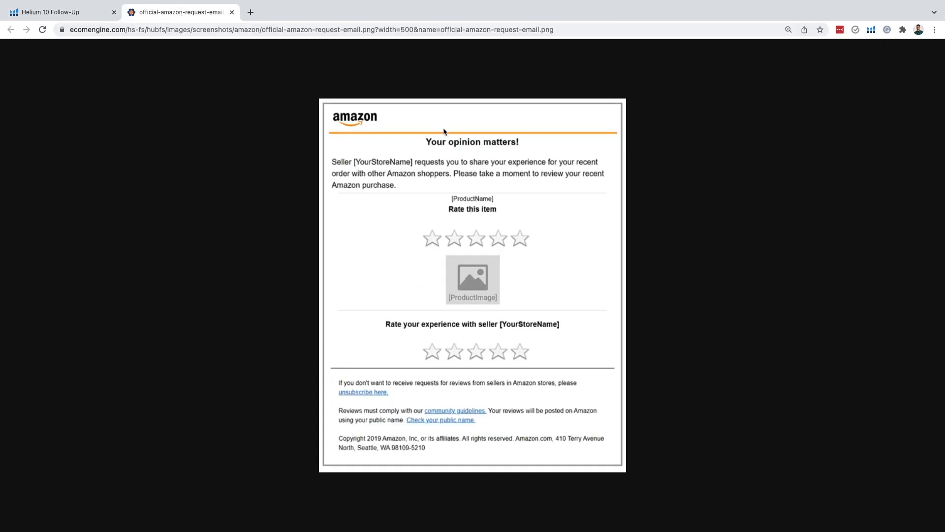
pyautogui.moveTo(494, 144)
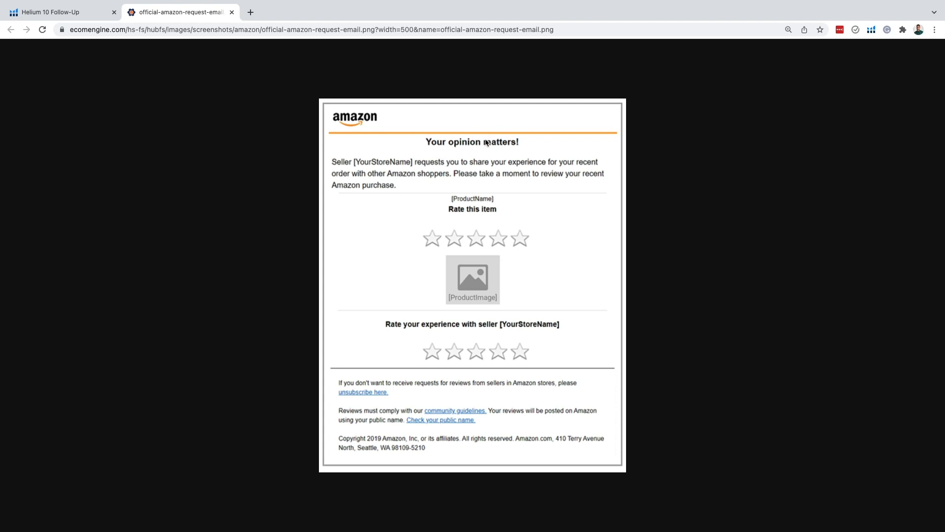
pyautogui.moveTo(445, 161)
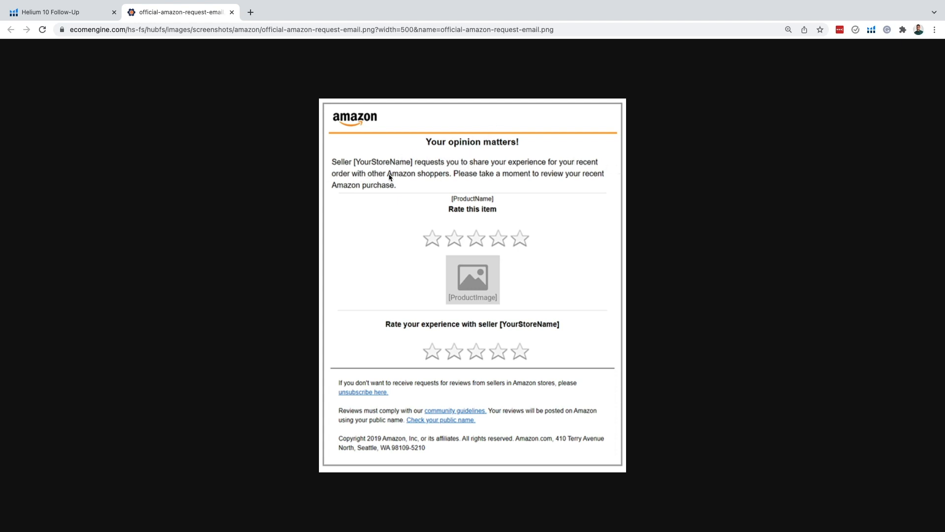
pyautogui.moveTo(458, 176)
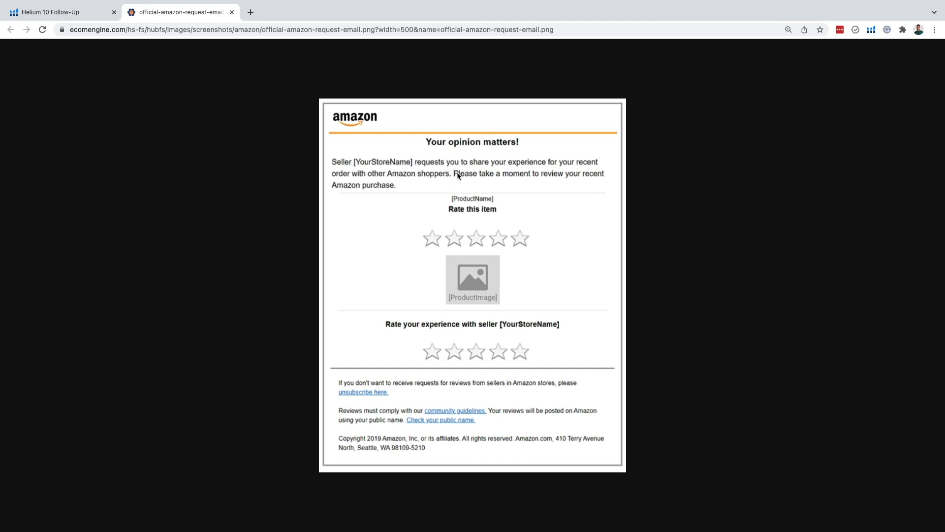
pyautogui.moveTo(376, 190)
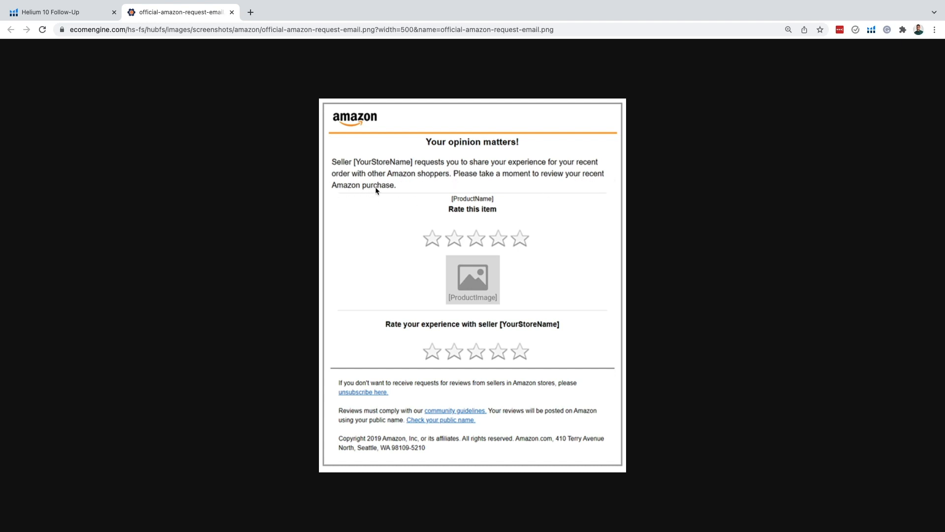
pyautogui.moveTo(496, 200)
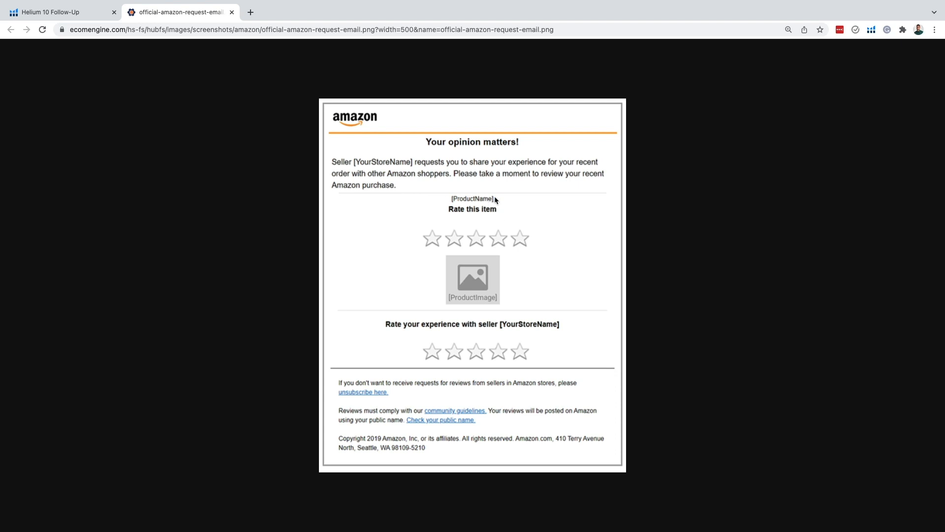
pyautogui.moveTo(423, 278)
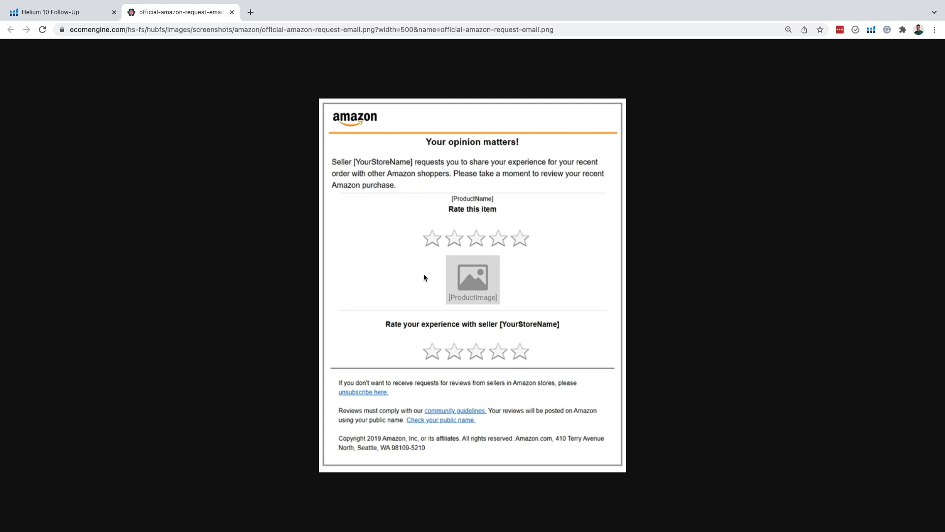
pyautogui.moveTo(515, 326)
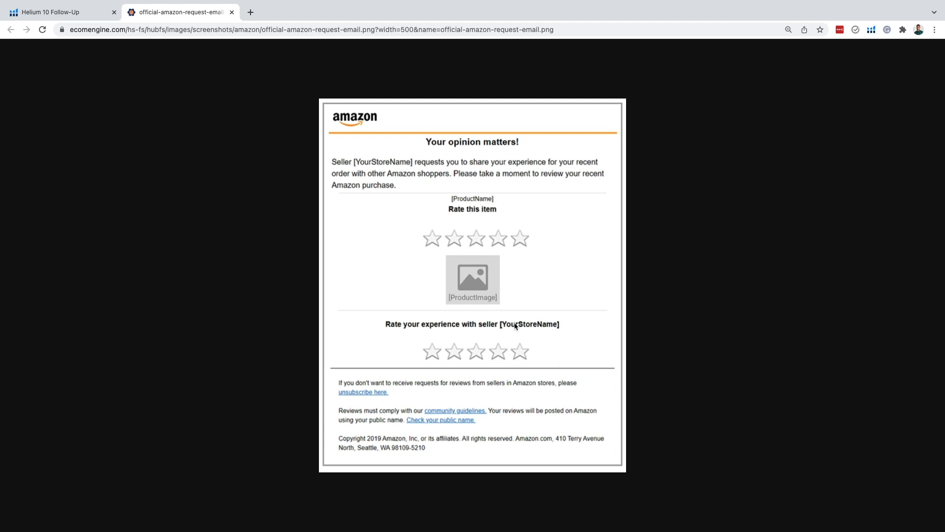
pyautogui.moveTo(501, 326)
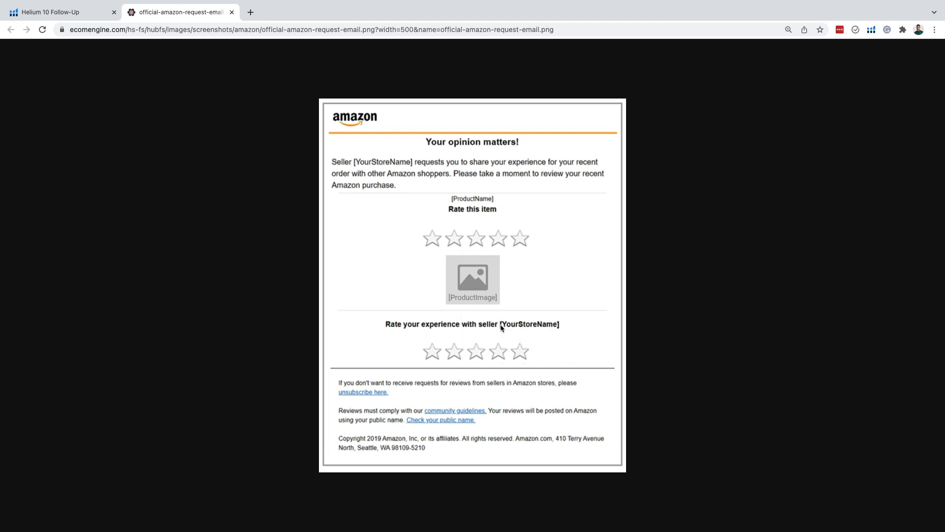
pyautogui.moveTo(549, 331)
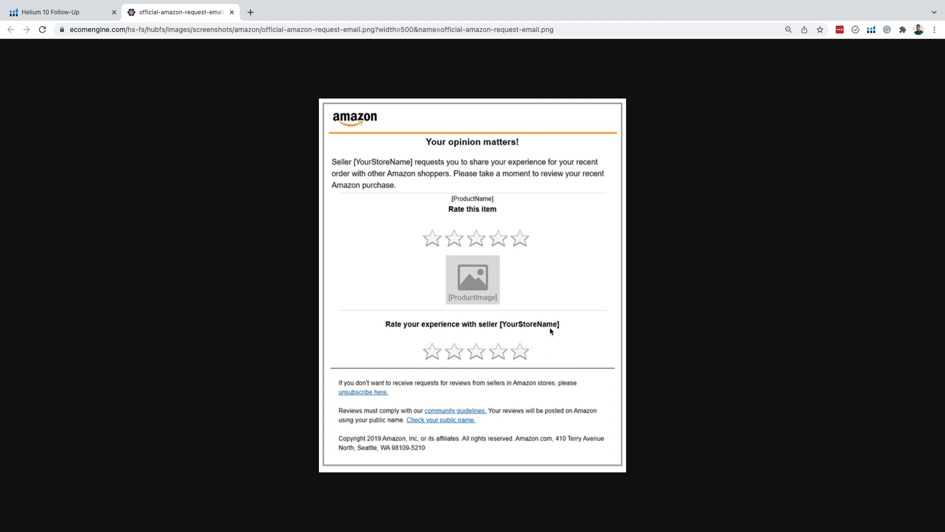
pyautogui.moveTo(453, 358)
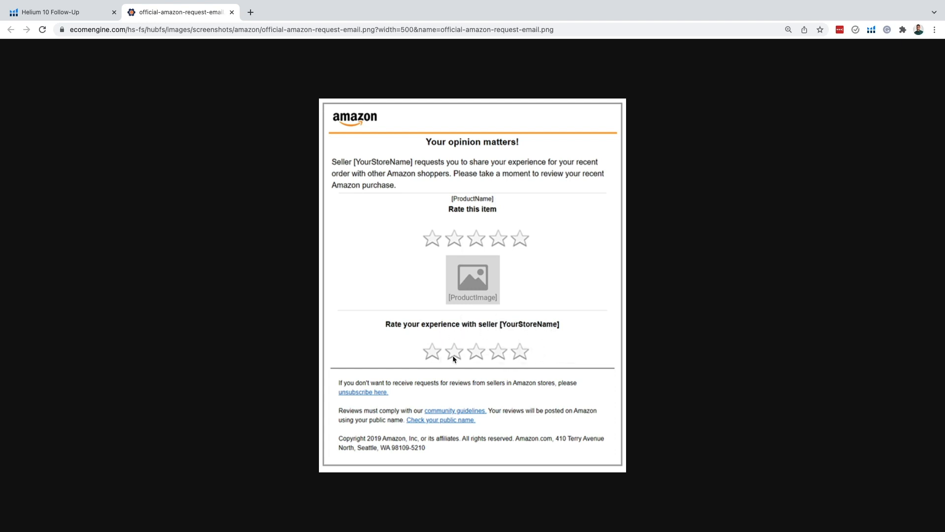
pyautogui.moveTo(478, 359)
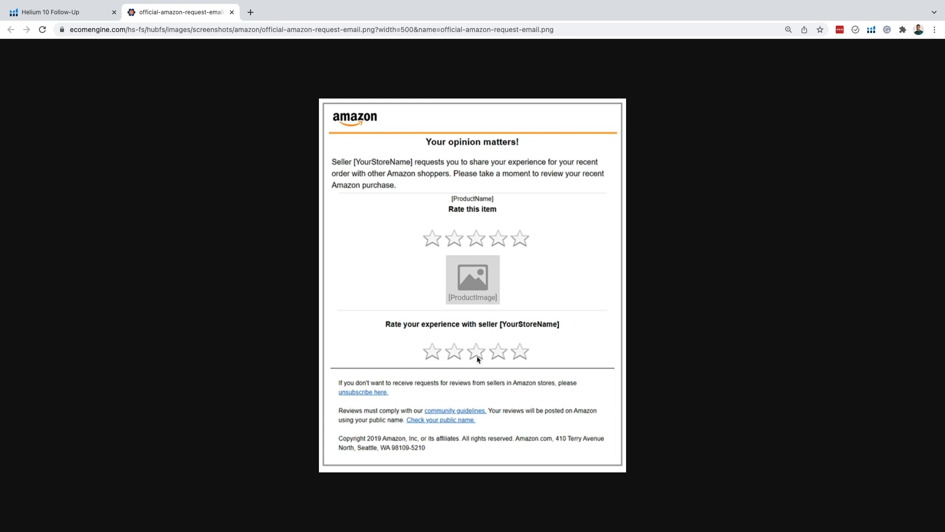
pyautogui.moveTo(527, 222)
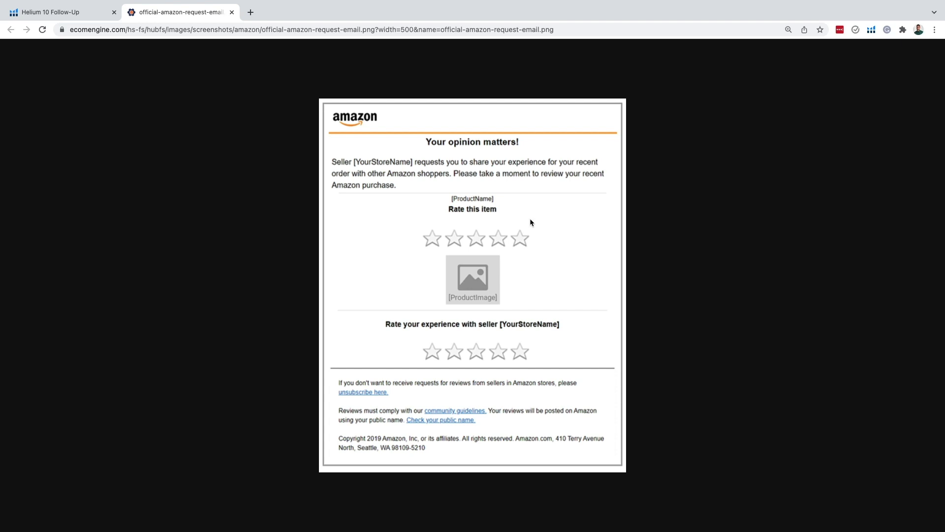
pyautogui.moveTo(498, 286)
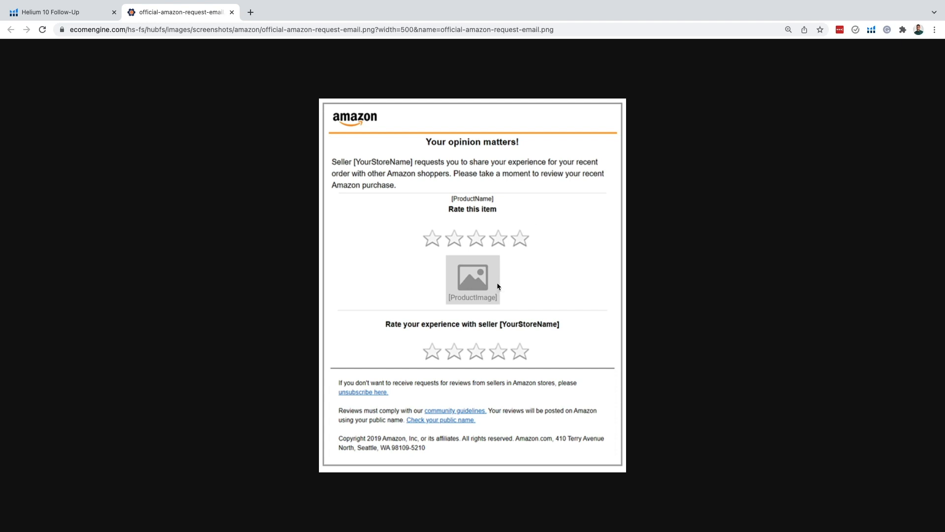
pyautogui.moveTo(502, 285)
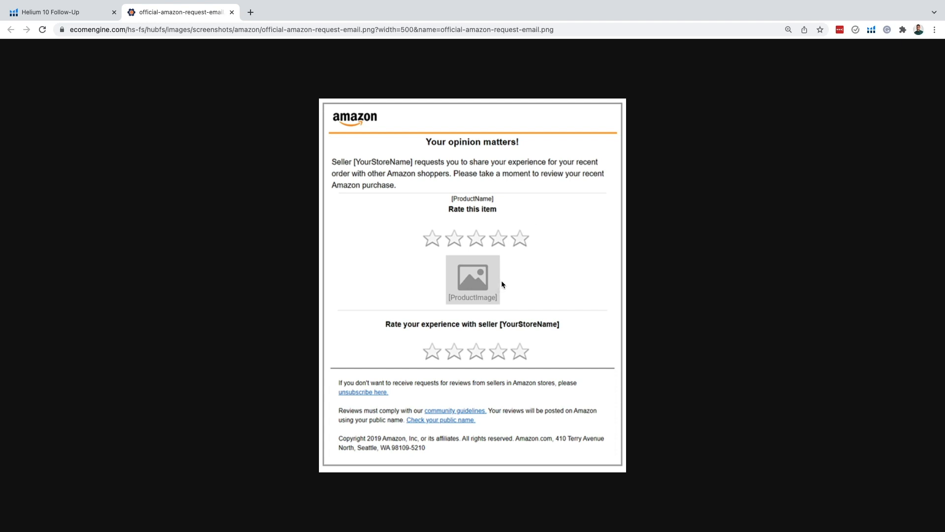
pyautogui.moveTo(542, 221)
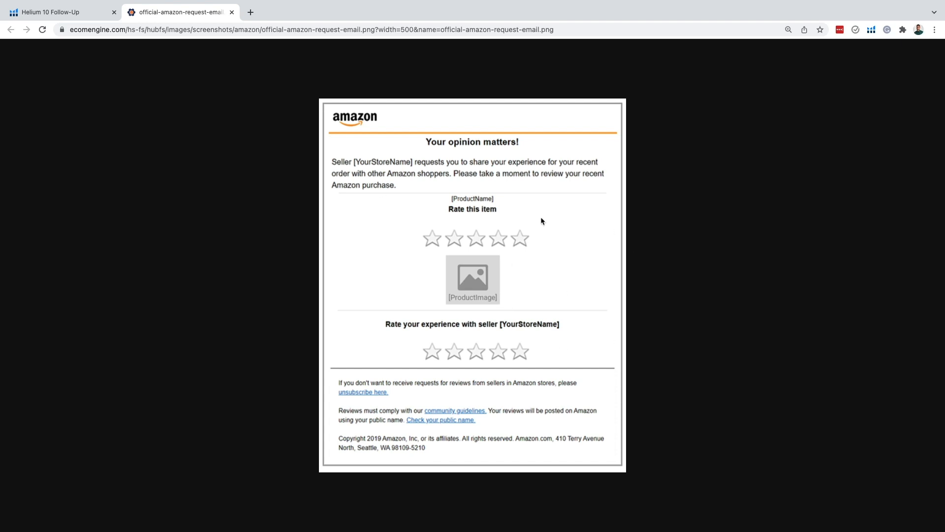
pyautogui.moveTo(547, 214)
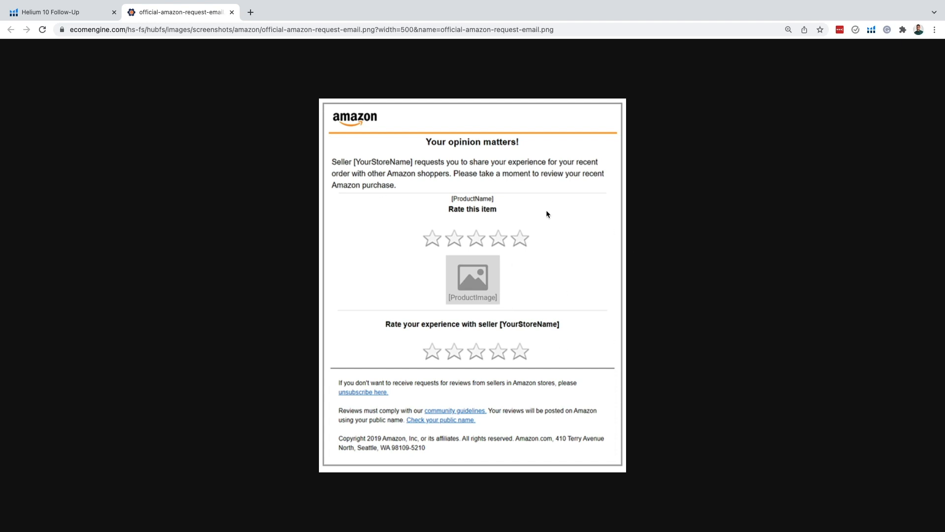
pyautogui.moveTo(558, 208)
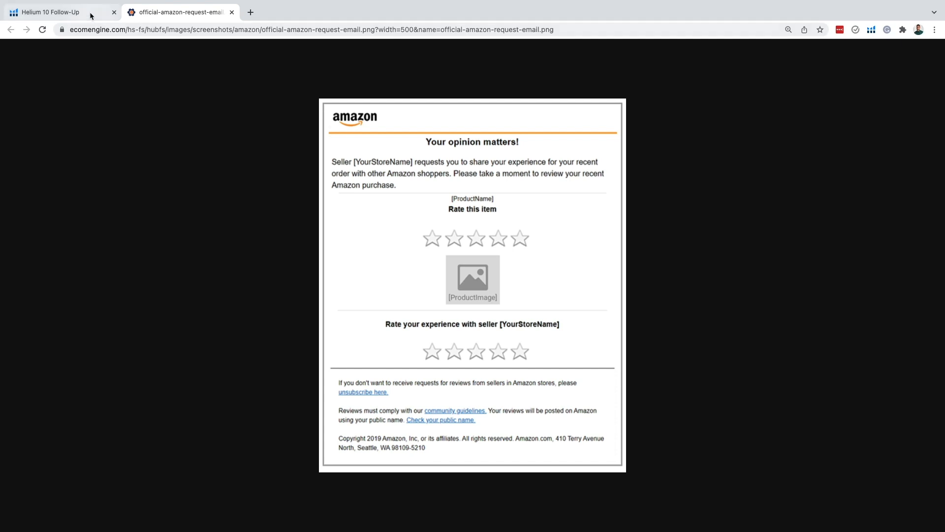
pyautogui.click(45, 11)
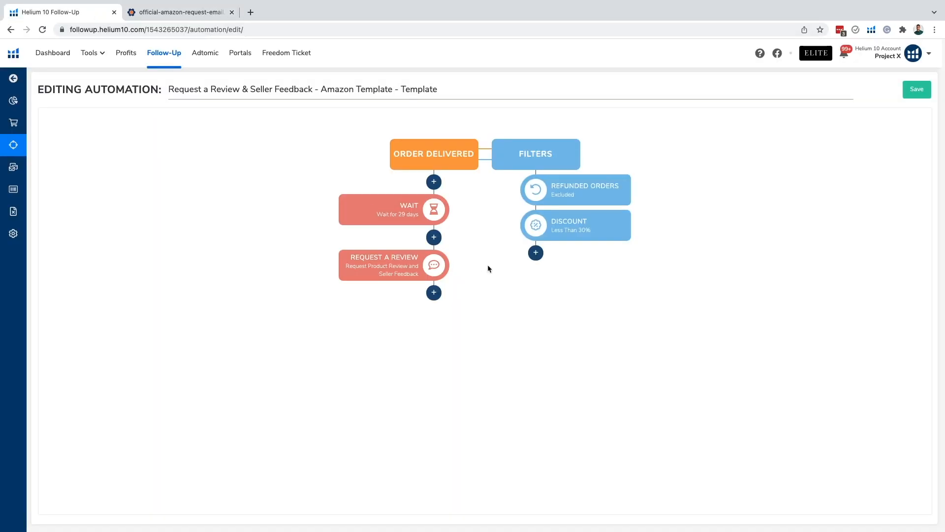
pyautogui.moveTo(378, 280)
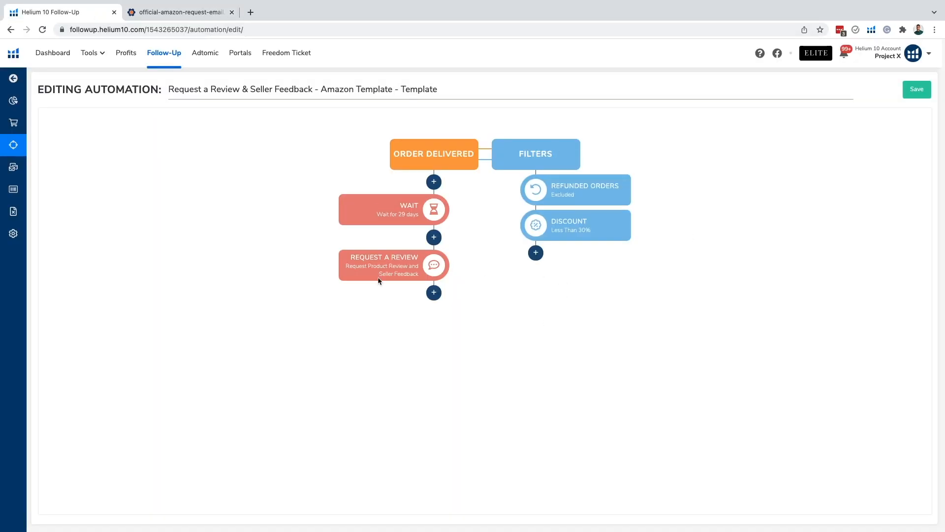
pyautogui.moveTo(667, 176)
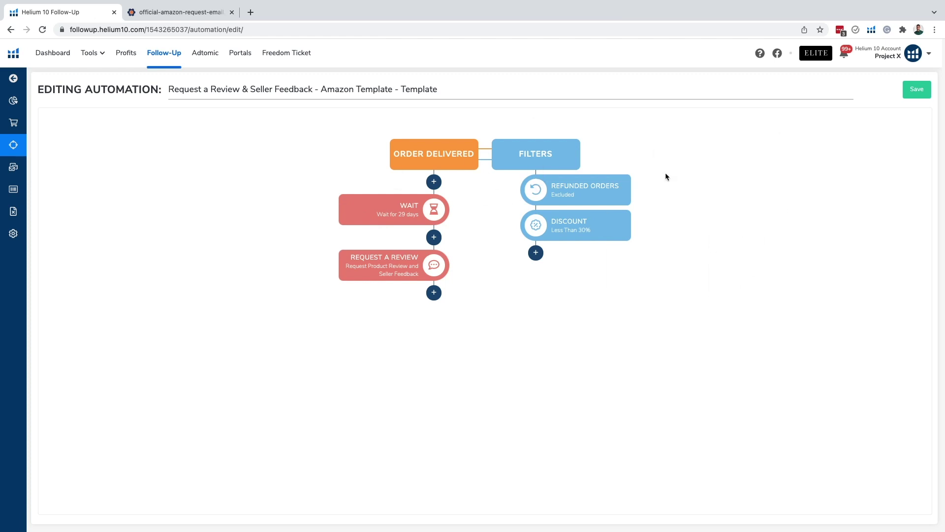
pyautogui.moveTo(309, 99)
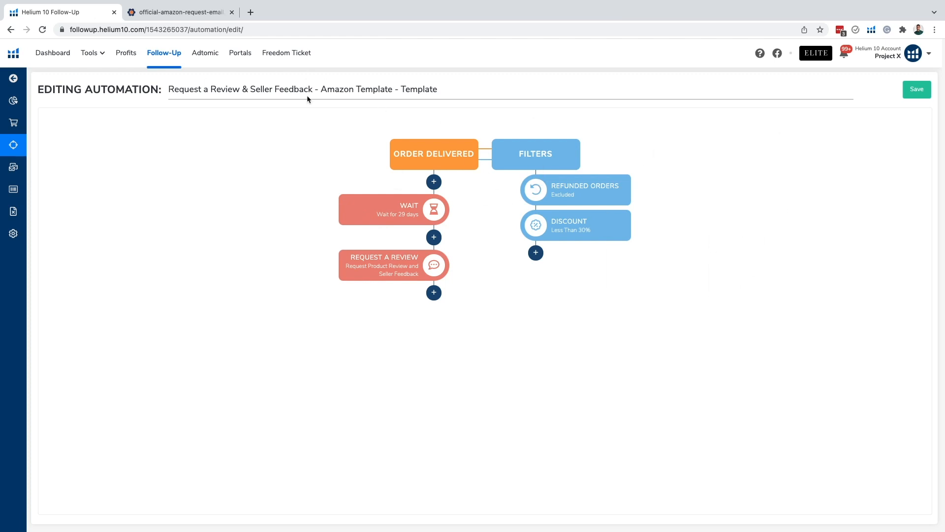
pyautogui.moveTo(633, 310)
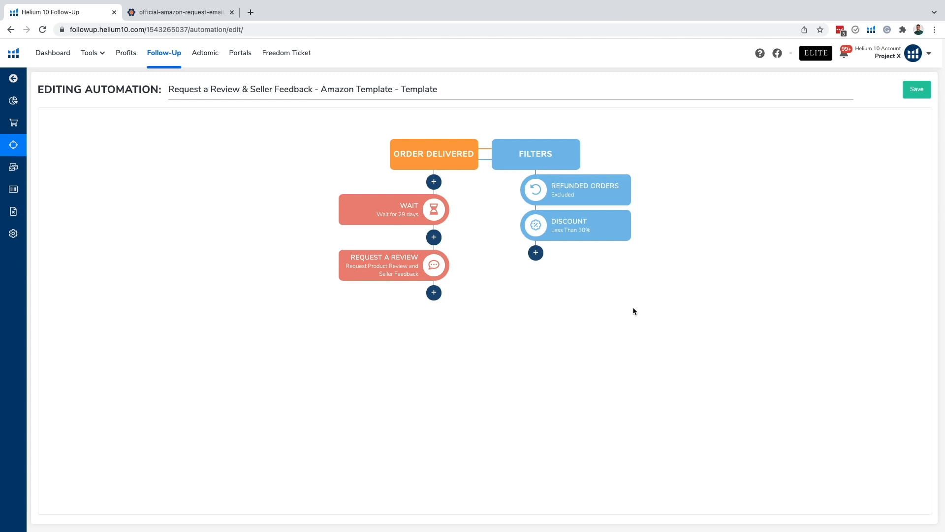
pyautogui.moveTo(605, 230)
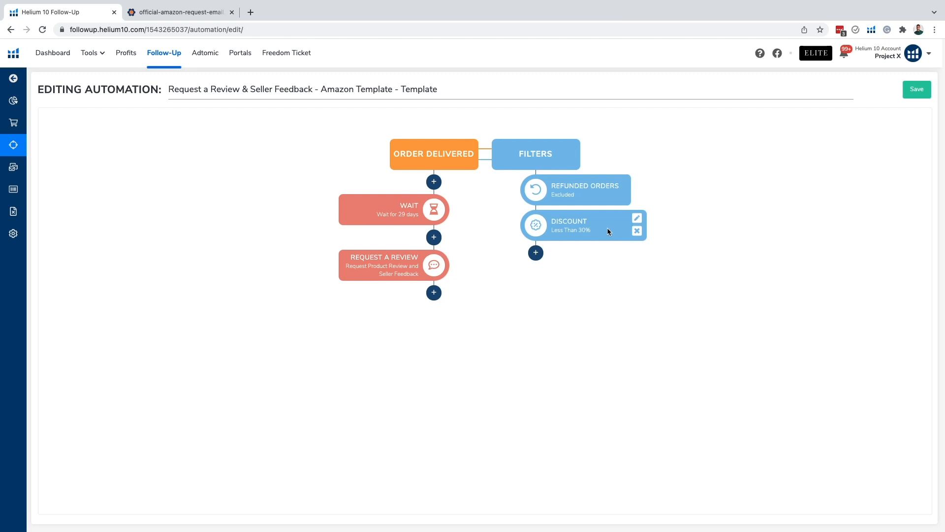
pyautogui.moveTo(597, 337)
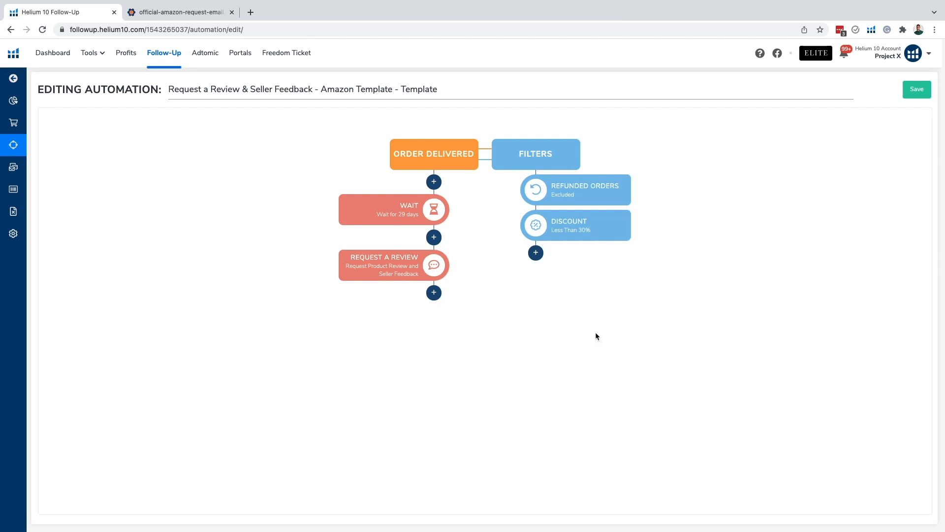
pyautogui.moveTo(596, 225)
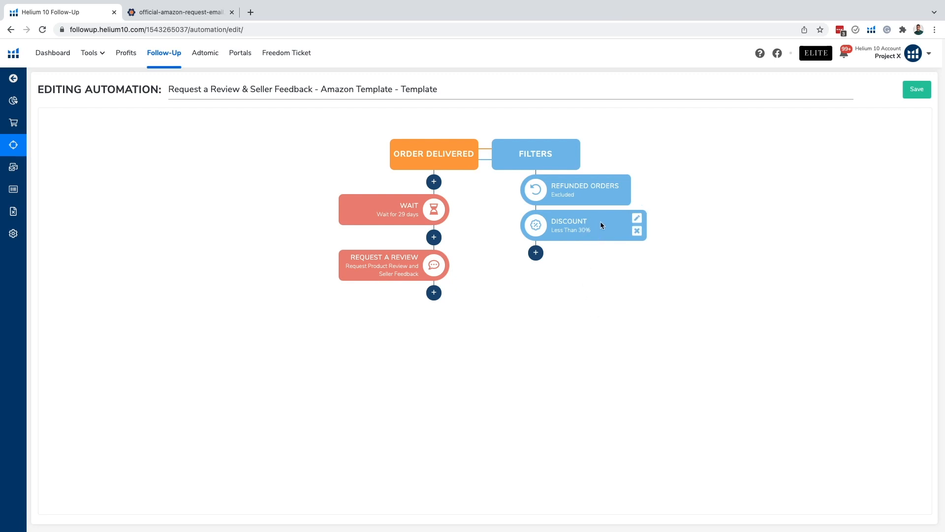
pyautogui.moveTo(593, 210)
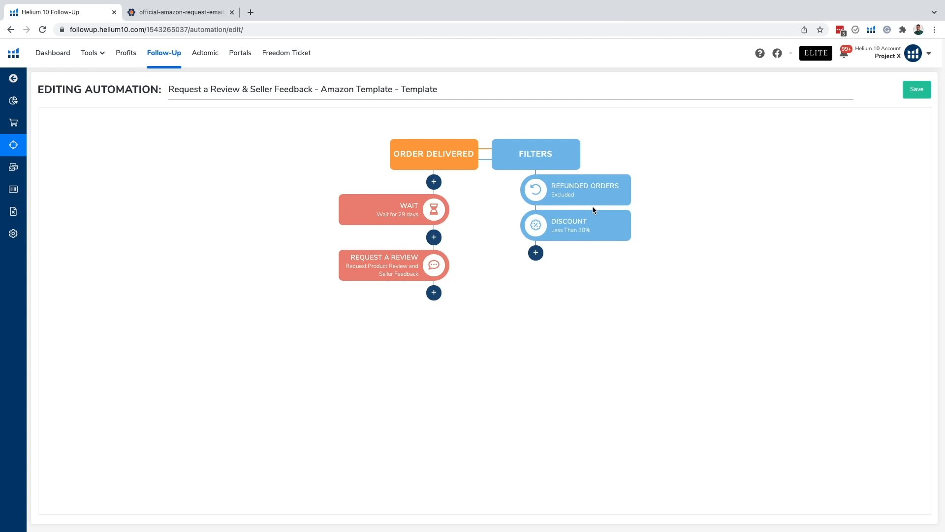
pyautogui.moveTo(562, 150)
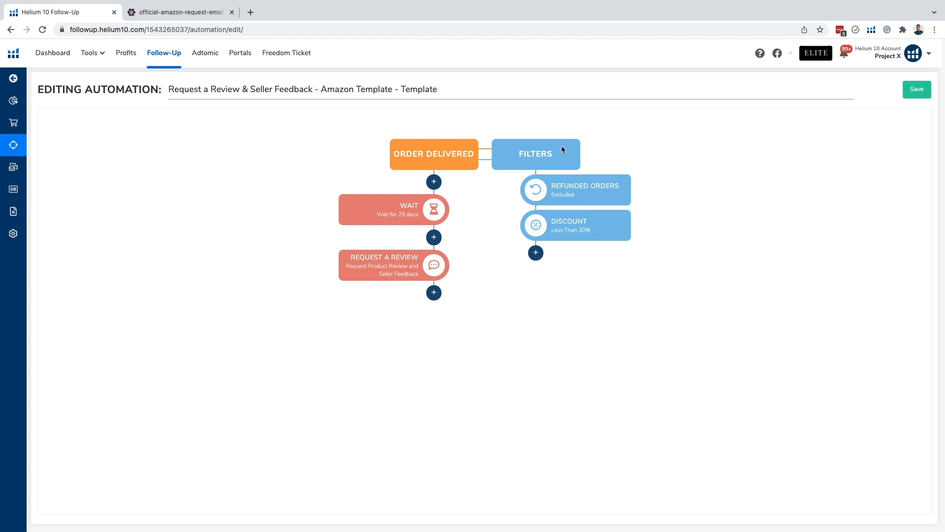
pyautogui.moveTo(602, 185)
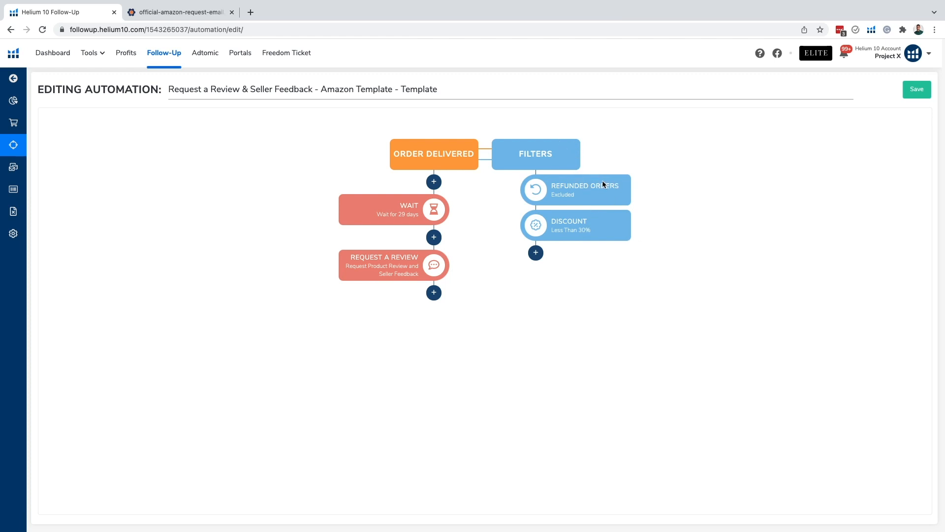
pyautogui.moveTo(518, 224)
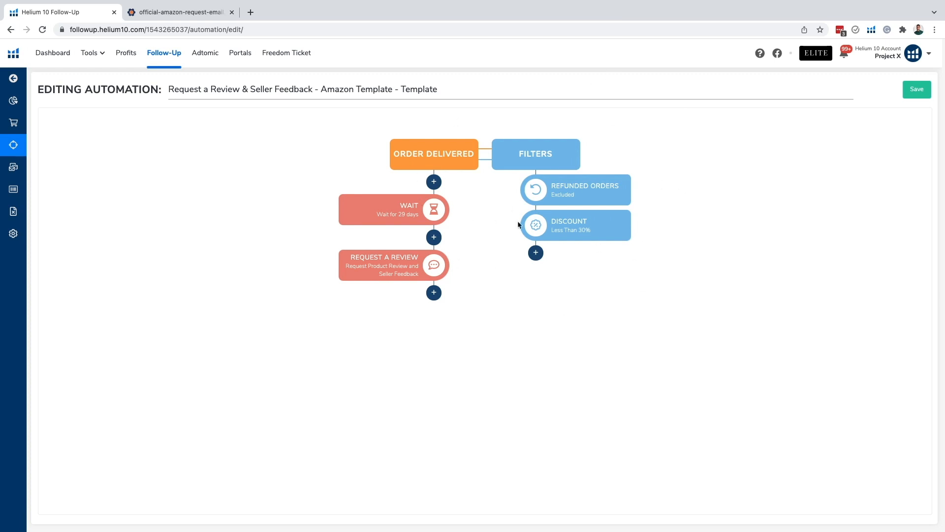
pyautogui.moveTo(456, 165)
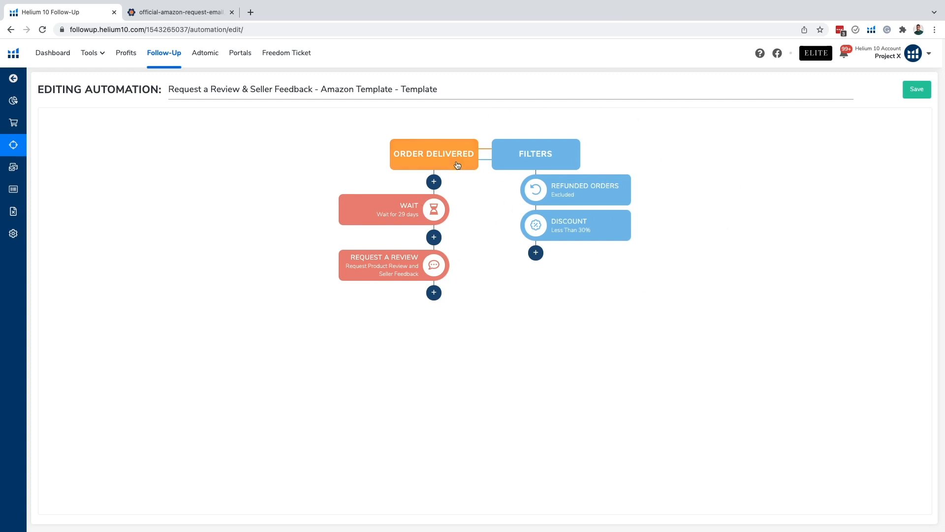
pyautogui.moveTo(550, 108)
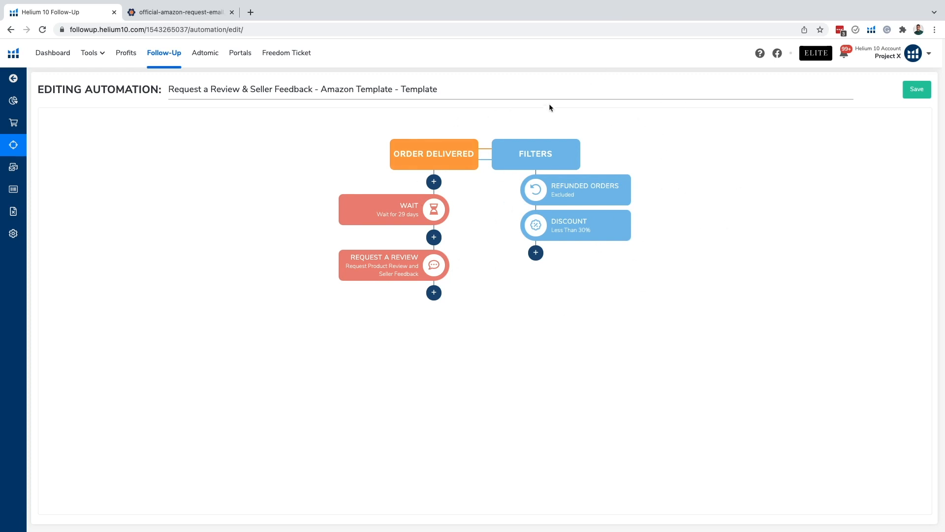
pyautogui.moveTo(621, 195)
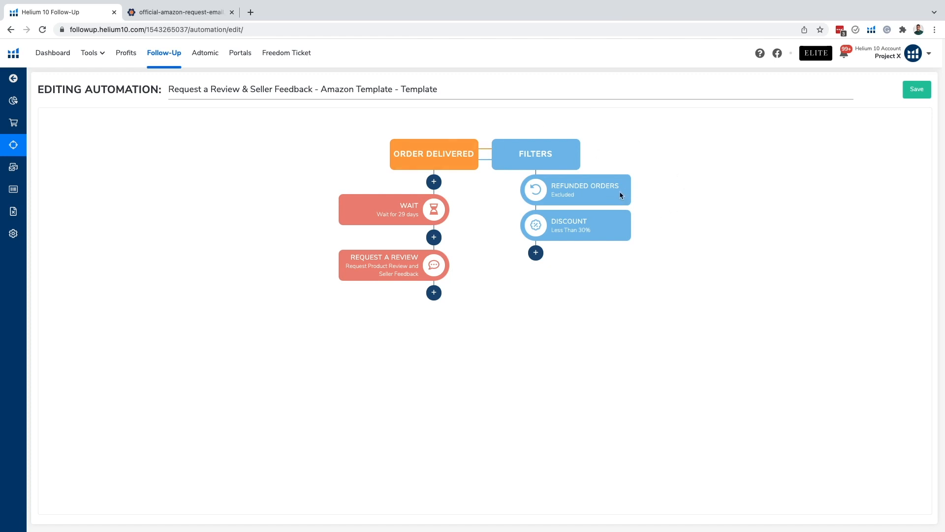
pyautogui.moveTo(608, 190)
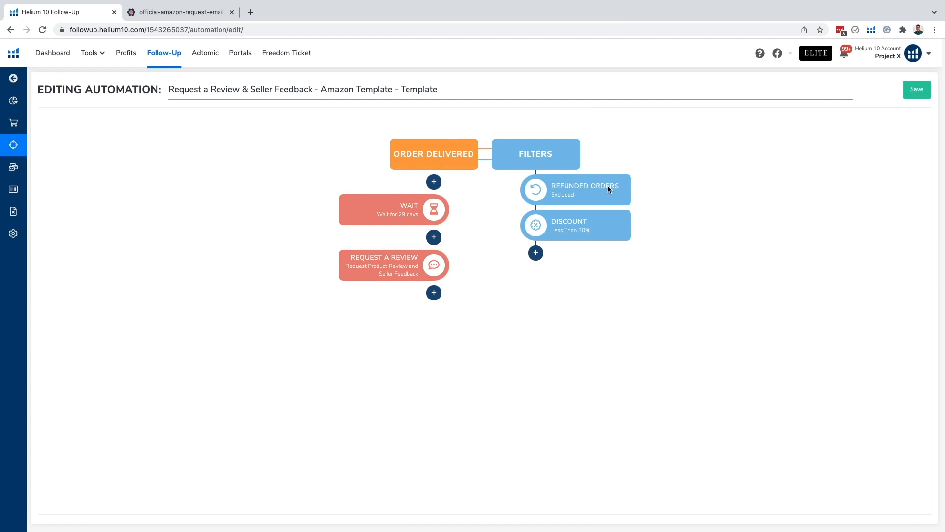
pyautogui.moveTo(605, 190)
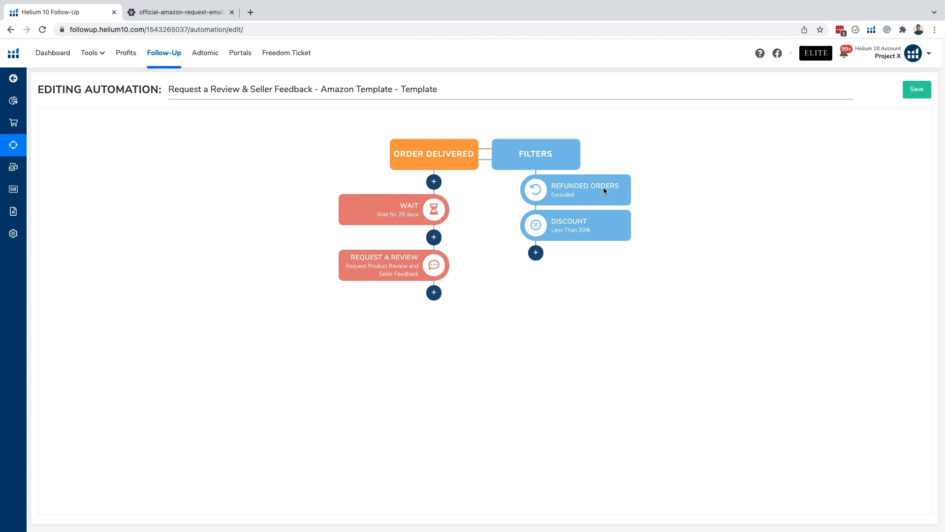
pyautogui.moveTo(613, 235)
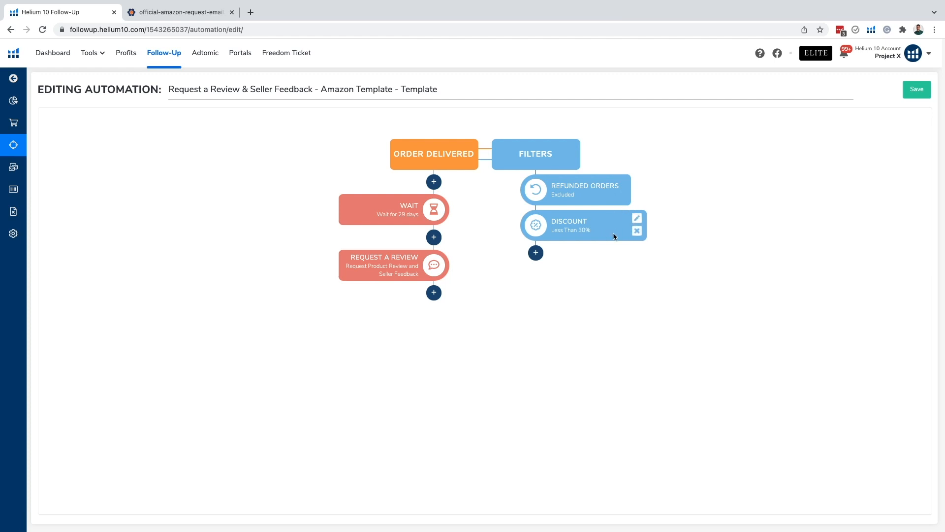
pyautogui.moveTo(597, 224)
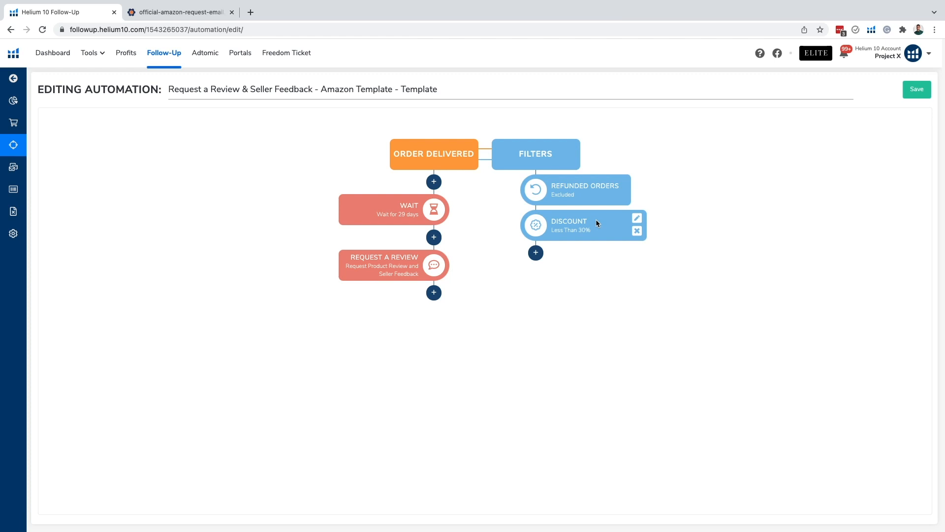
pyautogui.moveTo(601, 227)
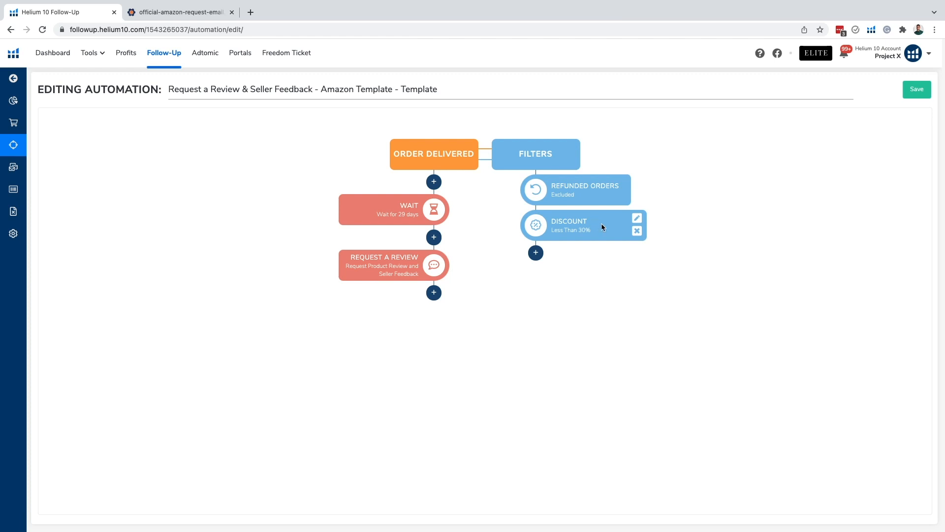
pyautogui.moveTo(608, 226)
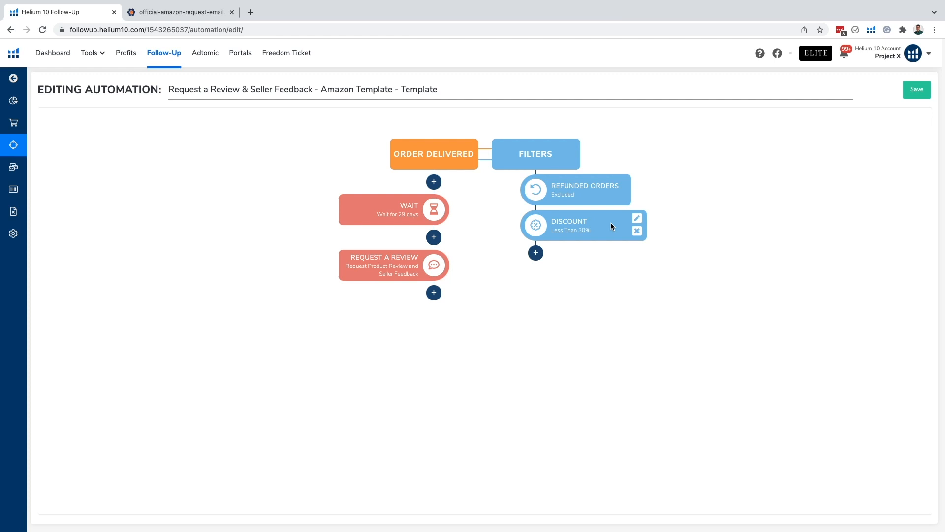
pyautogui.moveTo(591, 262)
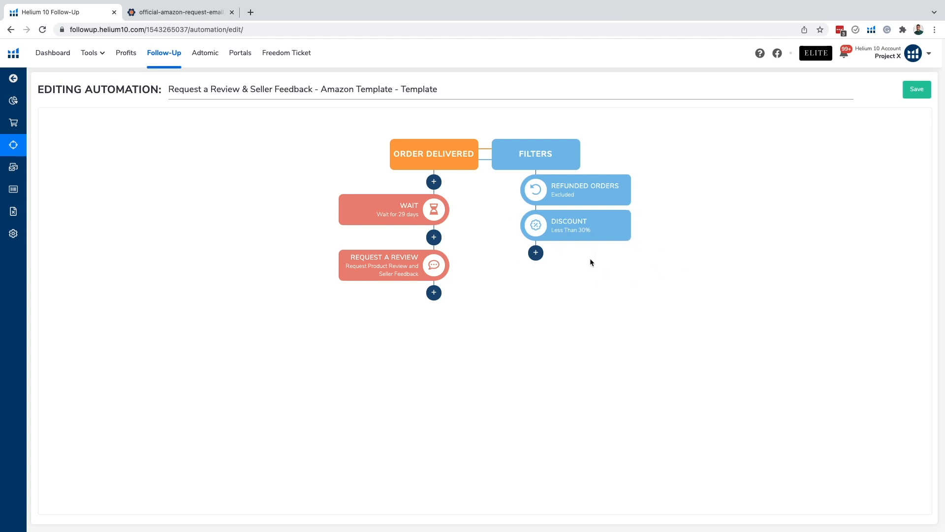
pyautogui.moveTo(635, 139)
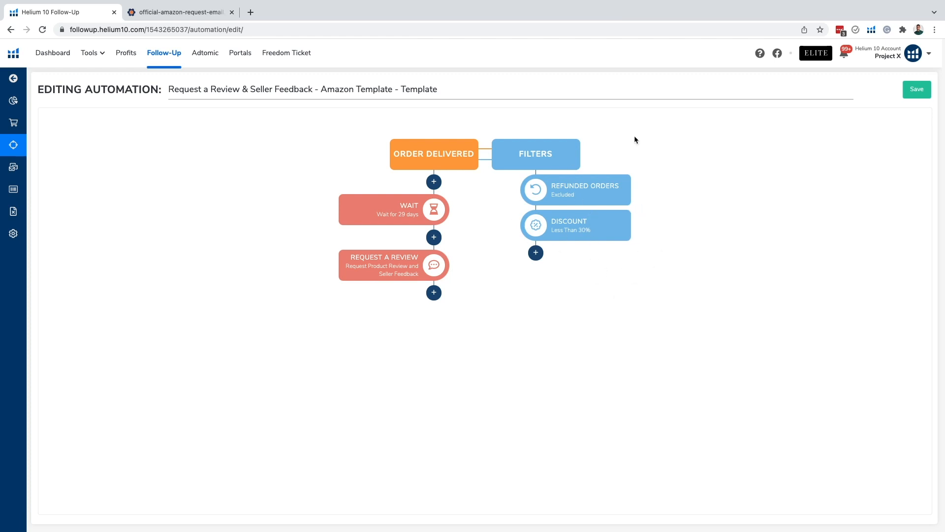
pyautogui.moveTo(508, 240)
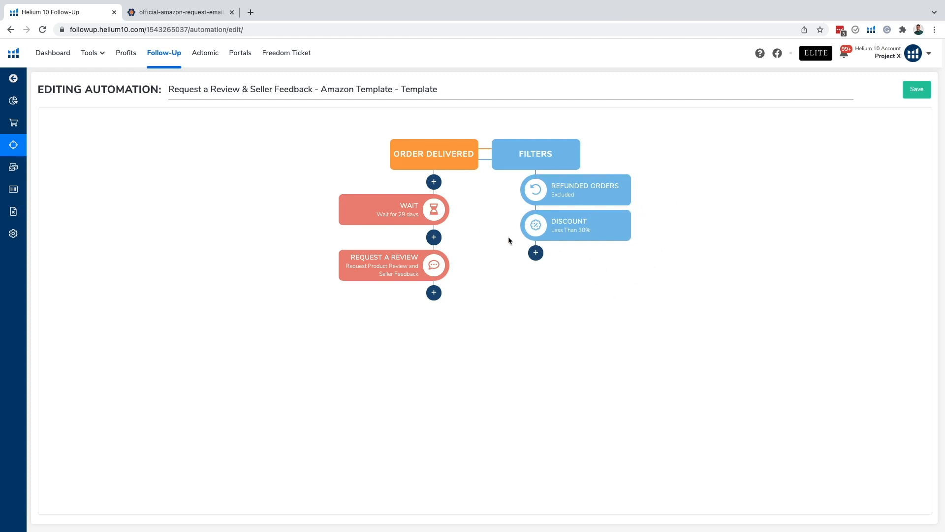
pyautogui.moveTo(585, 235)
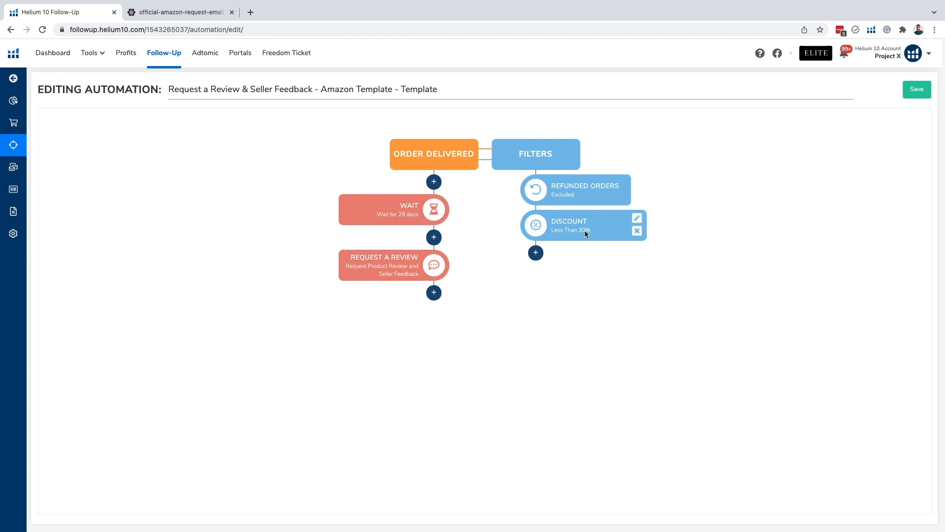
pyautogui.moveTo(536, 256)
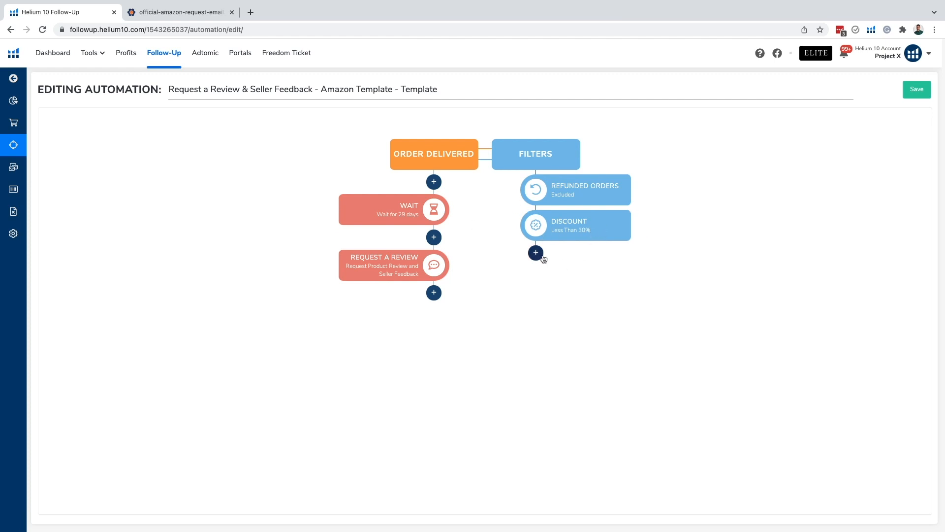
# - Add a Repeated Buyer filter and include Second Purchase buyers, leaving First Purchase unchecked
pyautogui.click(535, 253)
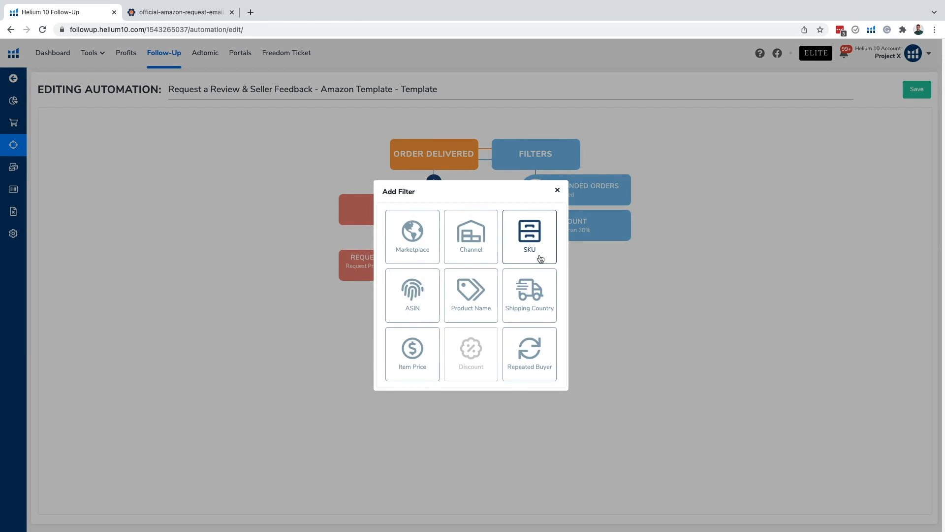
pyautogui.moveTo(529, 353)
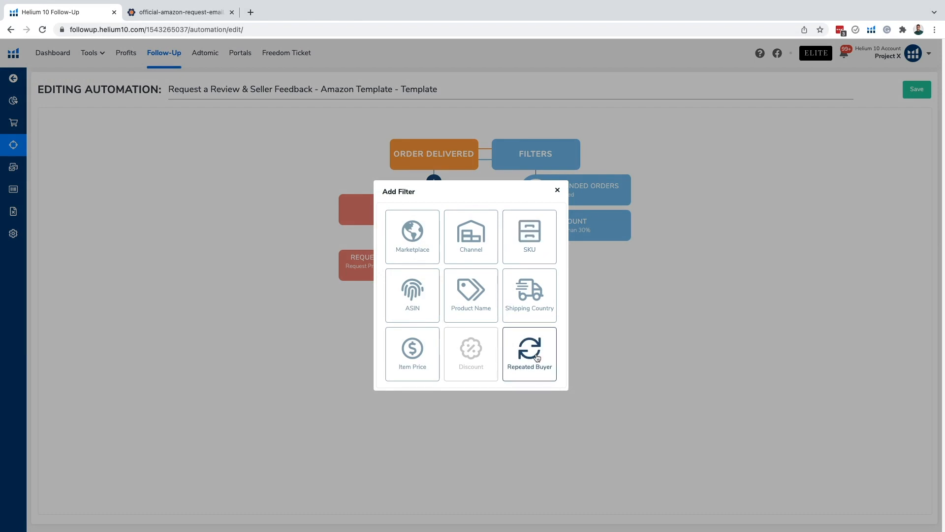
pyautogui.moveTo(534, 352)
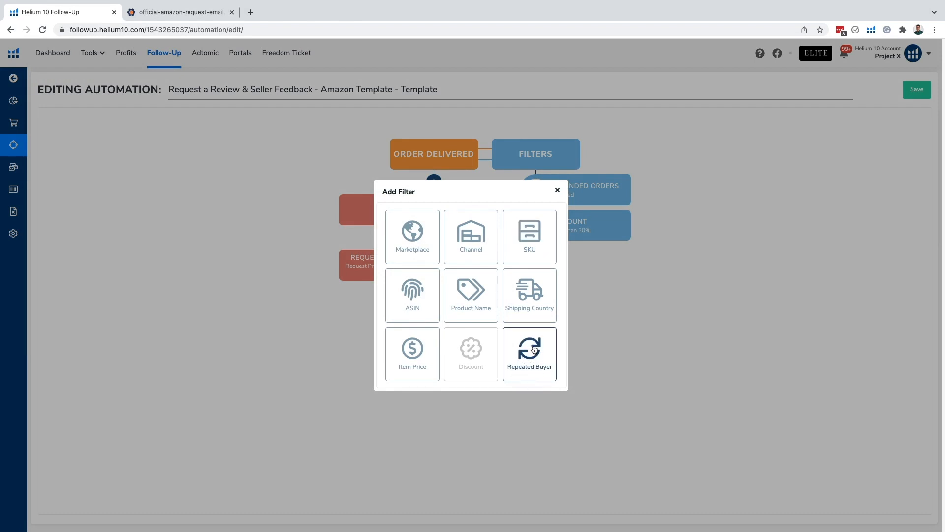
pyautogui.click(528, 354)
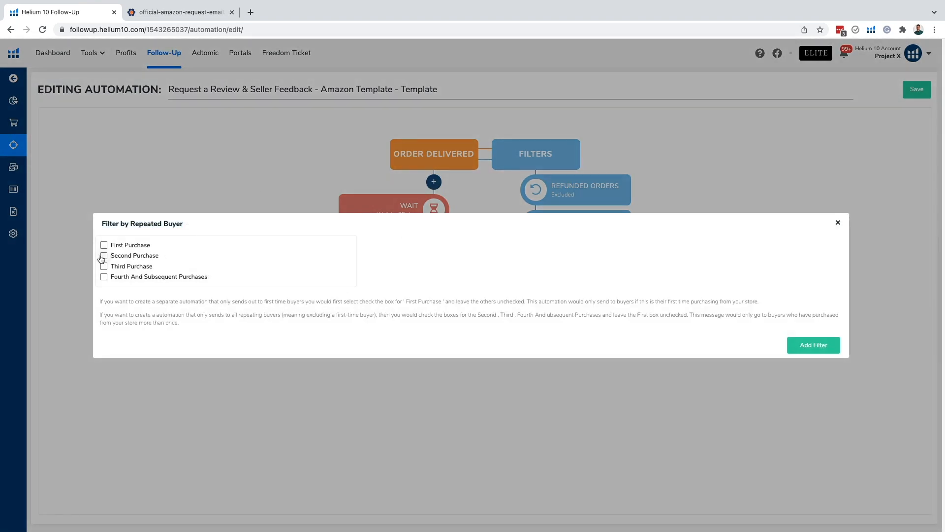
pyautogui.click(103, 255)
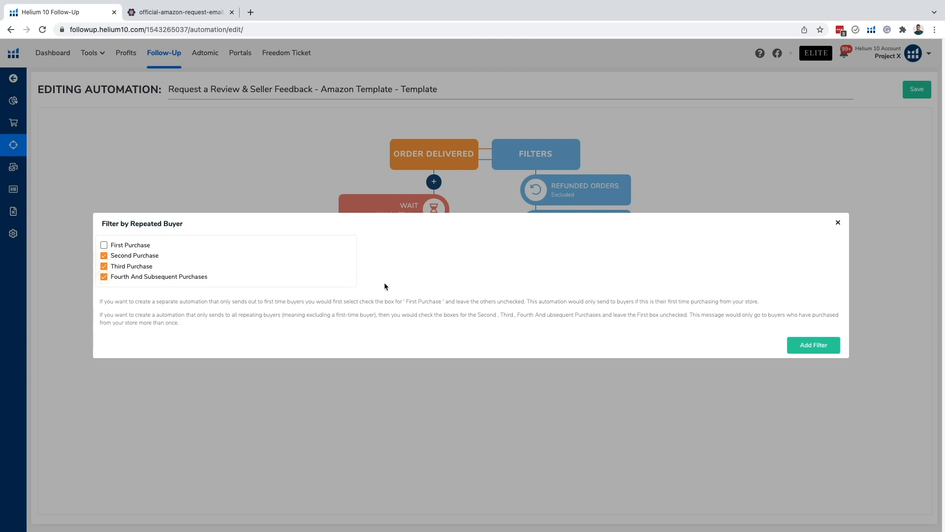
pyautogui.moveTo(565, 313)
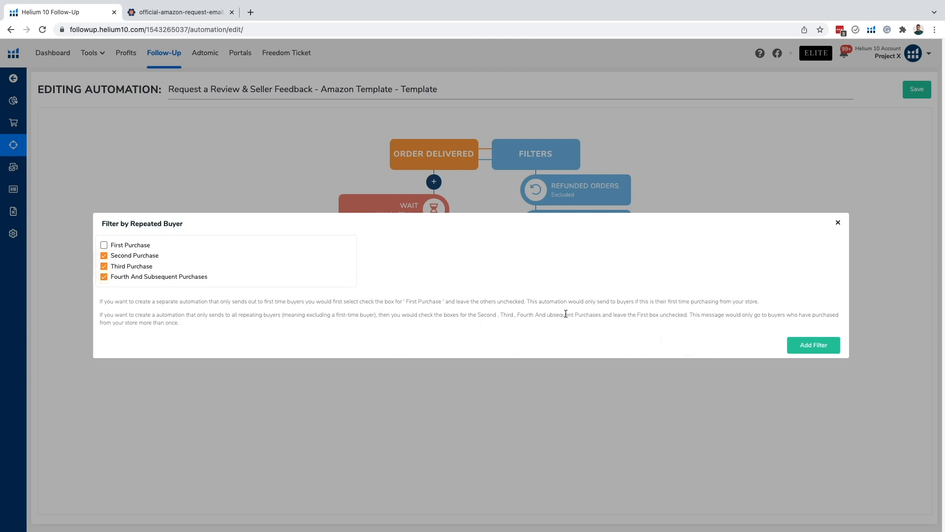
pyautogui.moveTo(620, 309)
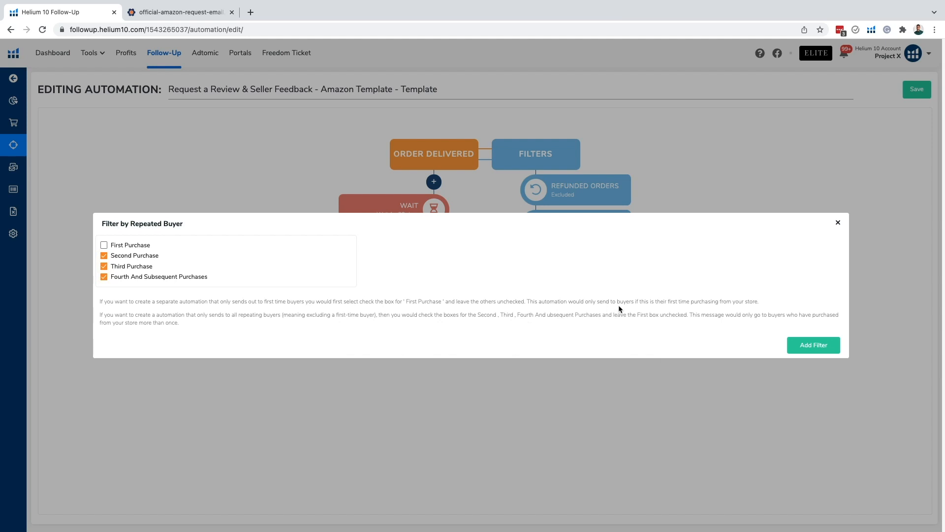
pyautogui.moveTo(654, 341)
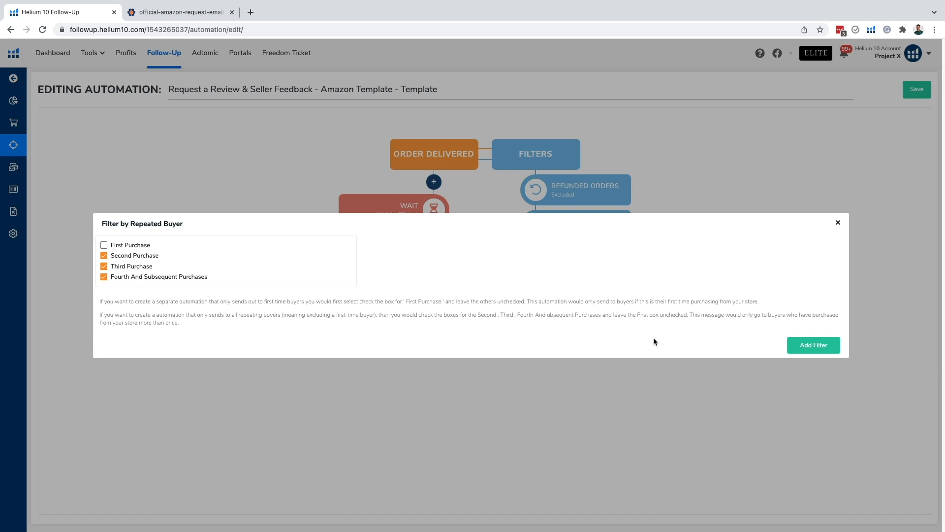
pyautogui.moveTo(617, 274)
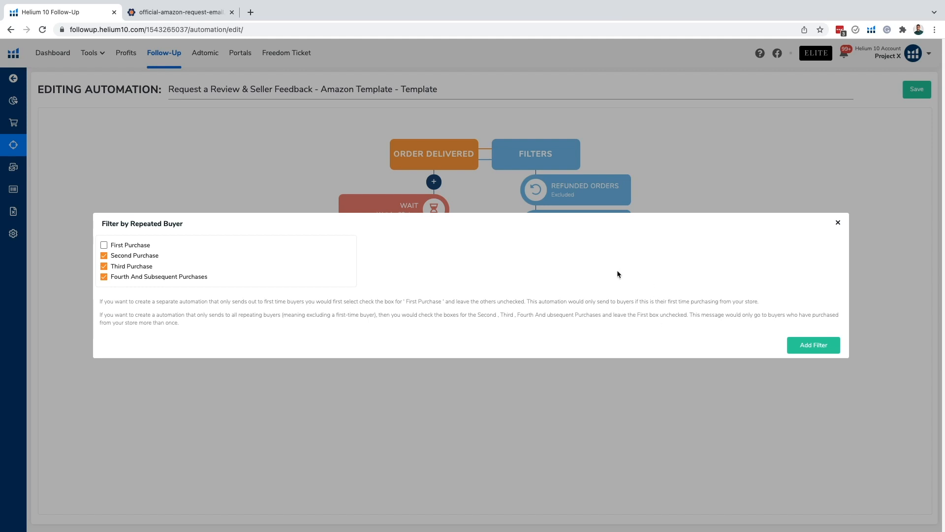
pyautogui.moveTo(466, 283)
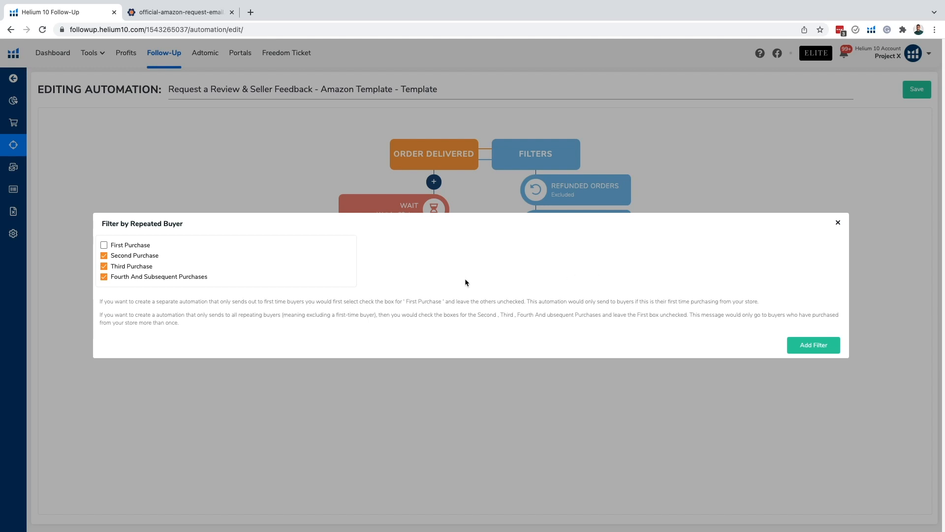
pyautogui.moveTo(441, 268)
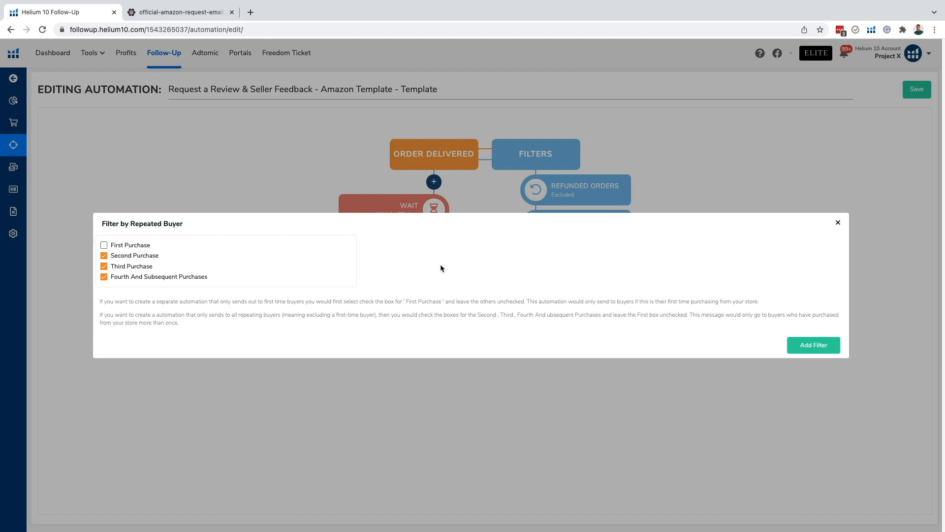
pyautogui.moveTo(462, 272)
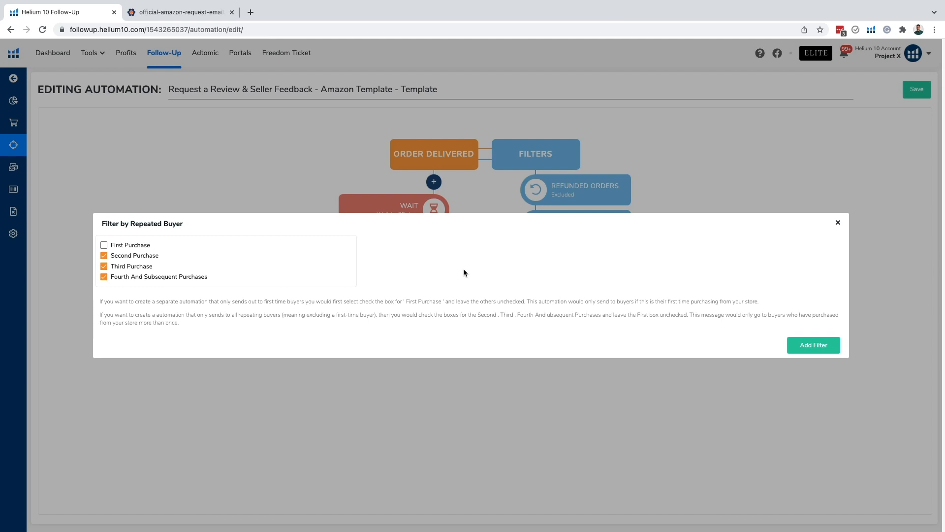
pyautogui.moveTo(307, 214)
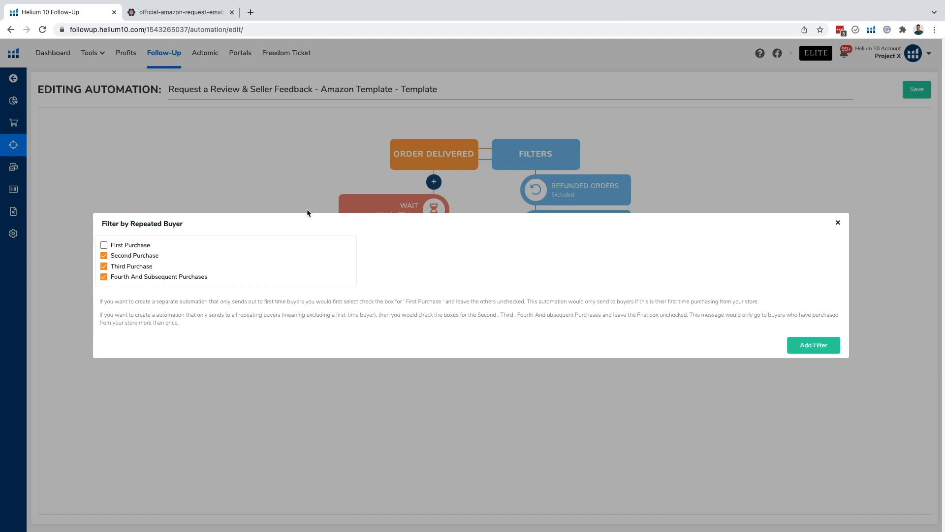
pyautogui.moveTo(219, 257)
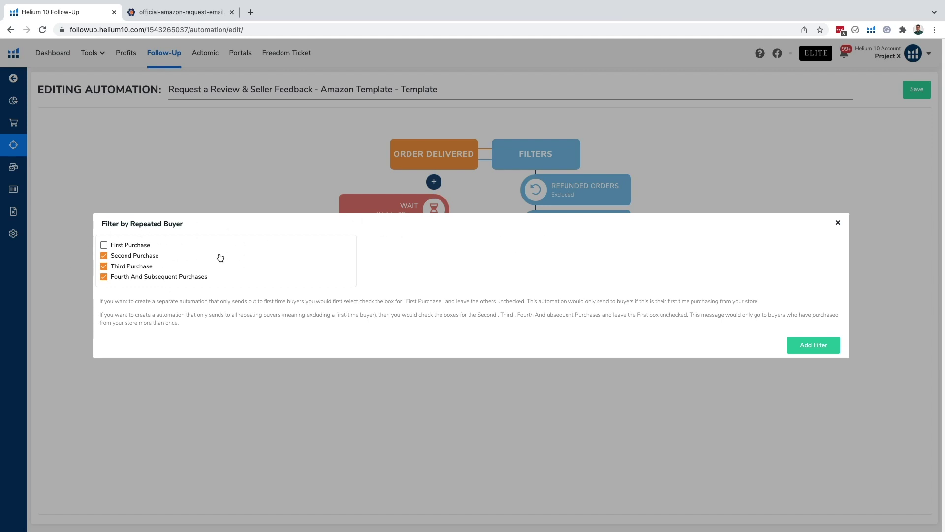
# - Attach the Repeated Buyer filter alongside Refunded Orders and Discount
pyautogui.click(812, 345)
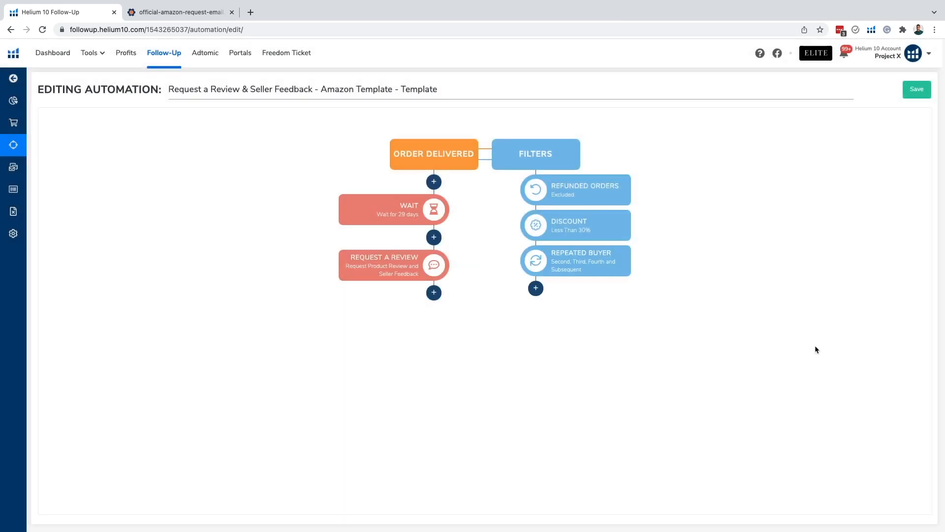
pyautogui.moveTo(581, 260)
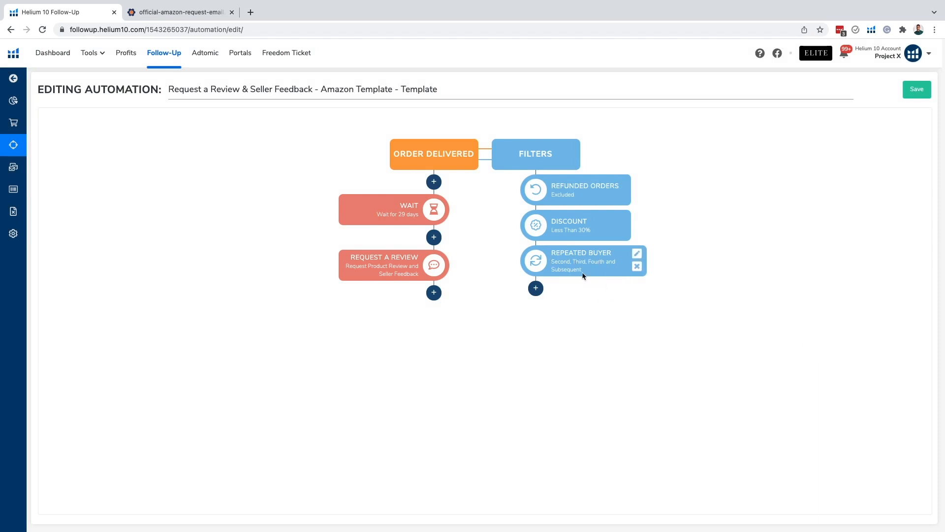
pyautogui.moveTo(692, 280)
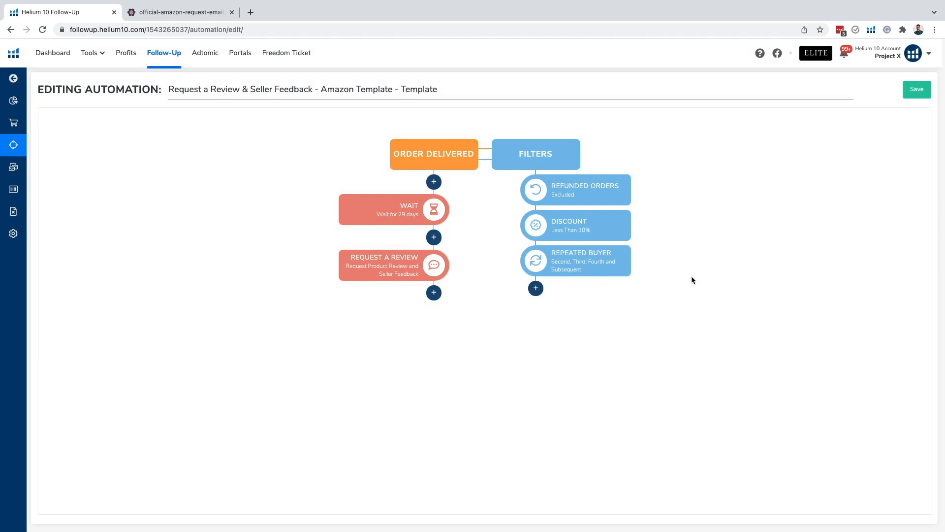
pyautogui.moveTo(553, 208)
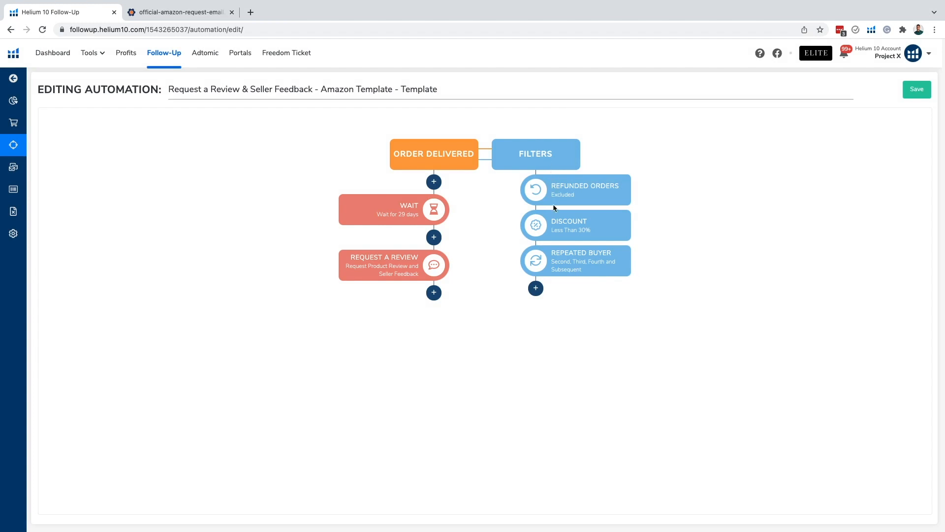
pyautogui.moveTo(657, 256)
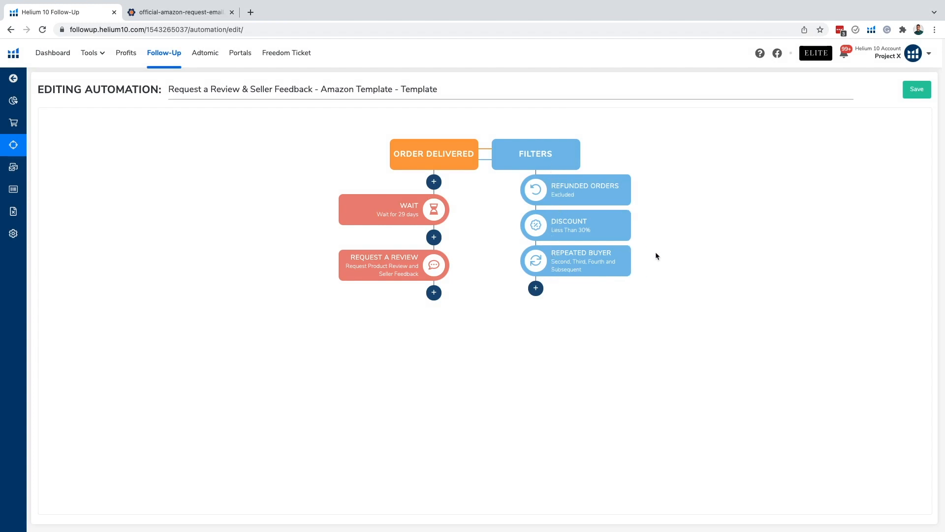
pyautogui.moveTo(658, 218)
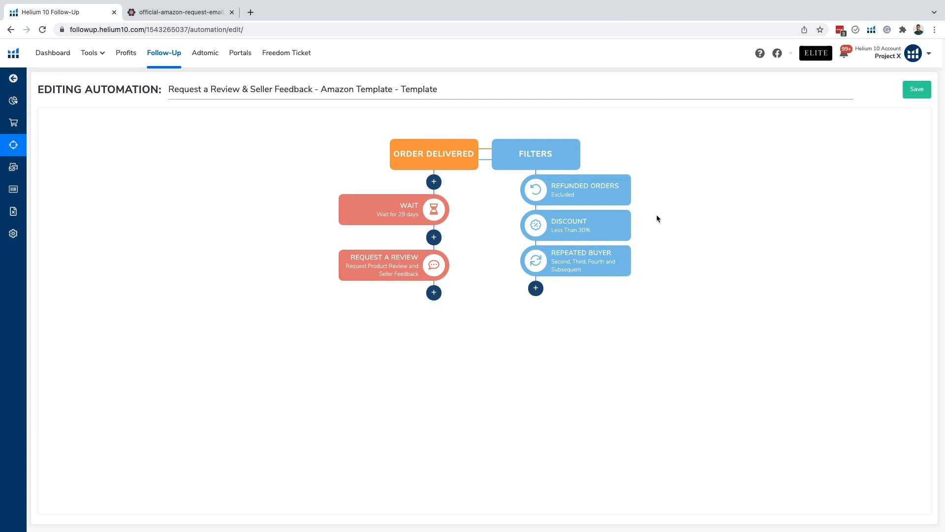
pyautogui.moveTo(663, 220)
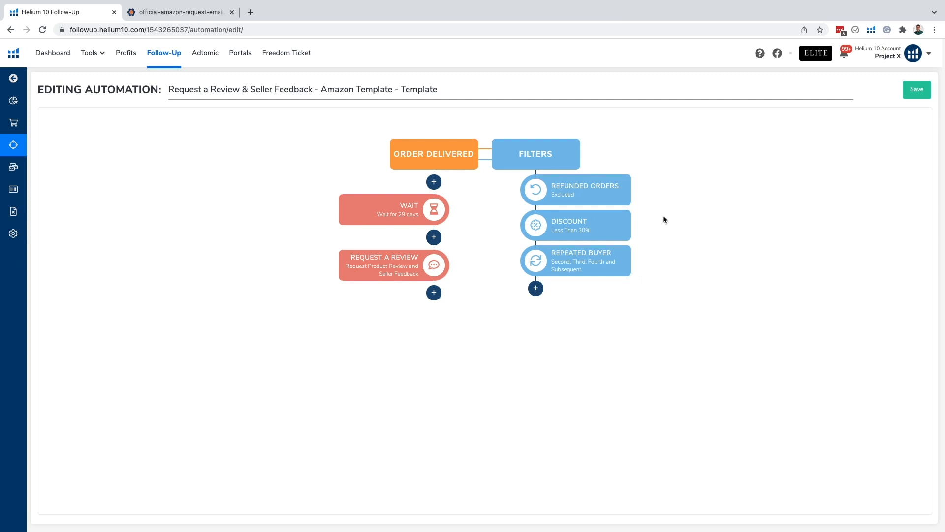
pyautogui.moveTo(619, 264)
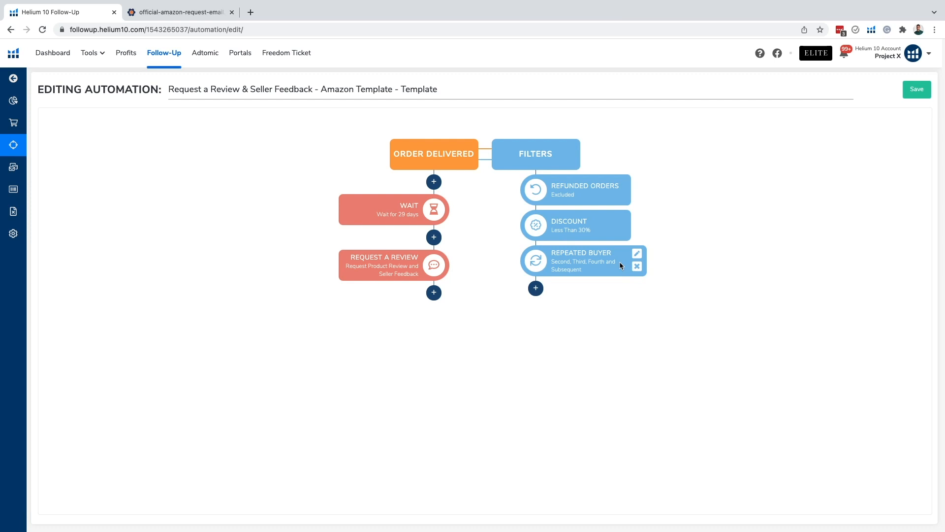
pyautogui.moveTo(677, 217)
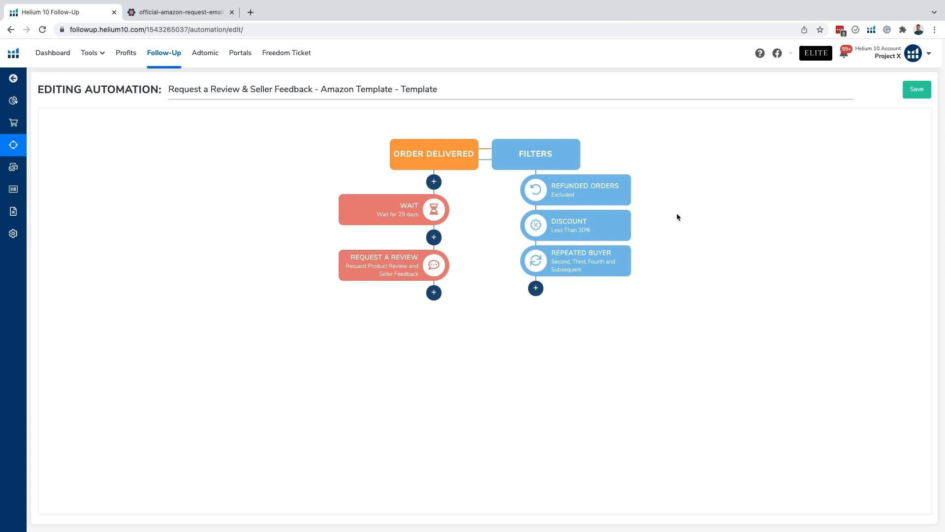
pyautogui.moveTo(573, 291)
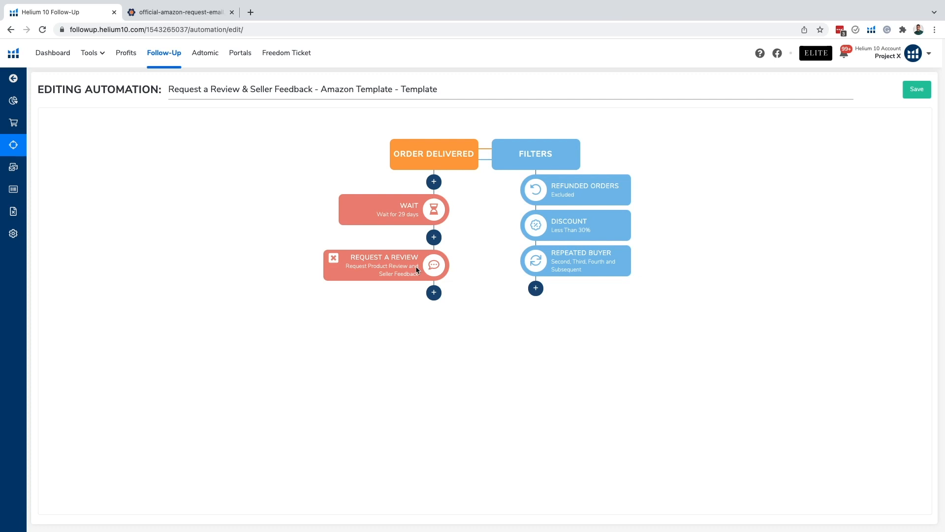
pyautogui.moveTo(447, 236)
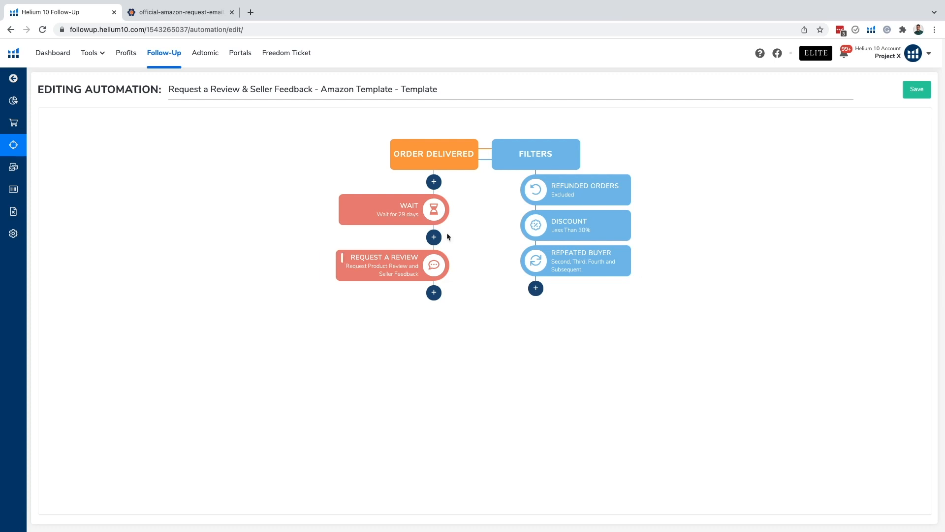
pyautogui.moveTo(392, 209)
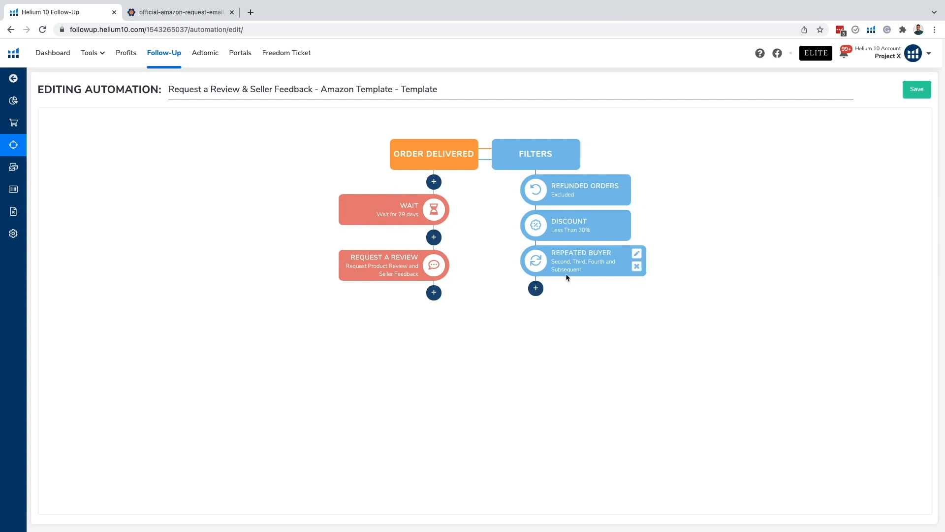
# - Save the automation, bringing up the passed compliance checklist
pyautogui.click(915, 89)
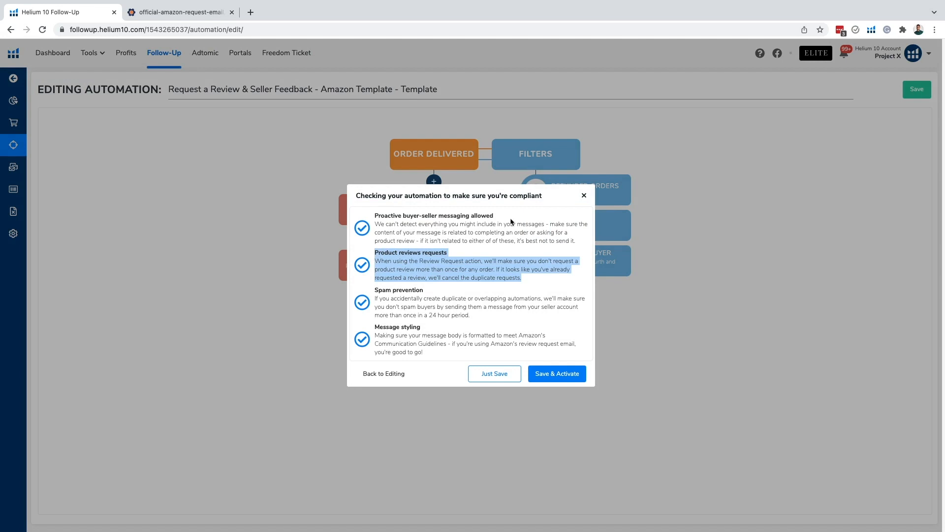
pyautogui.moveTo(457, 350)
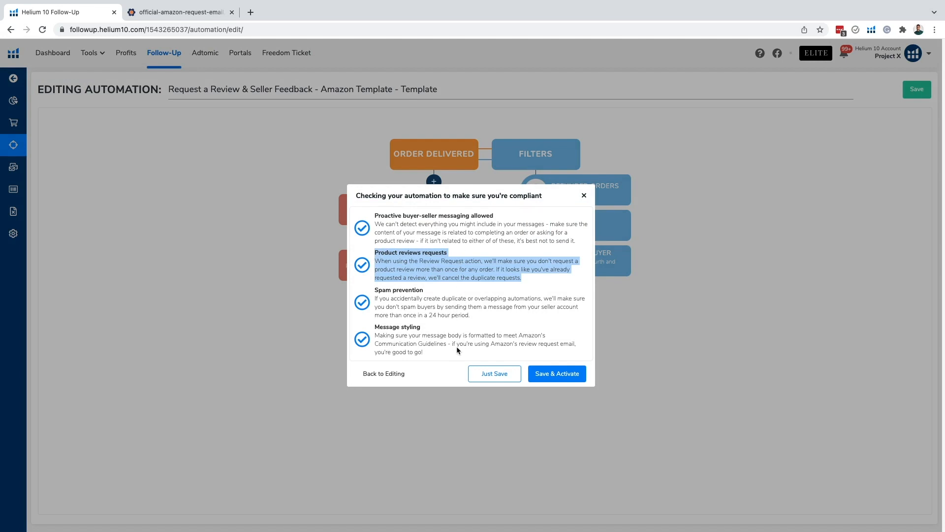
pyautogui.moveTo(410, 313)
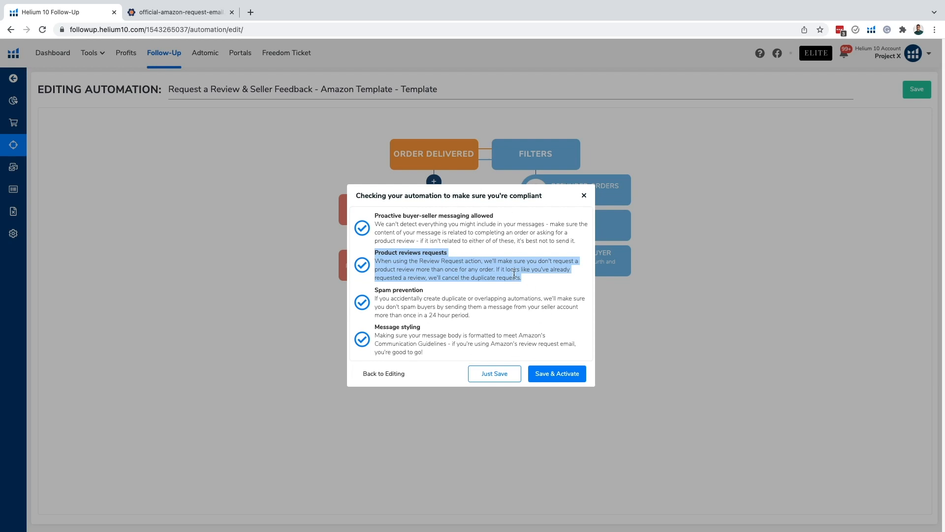
pyautogui.moveTo(433, 265)
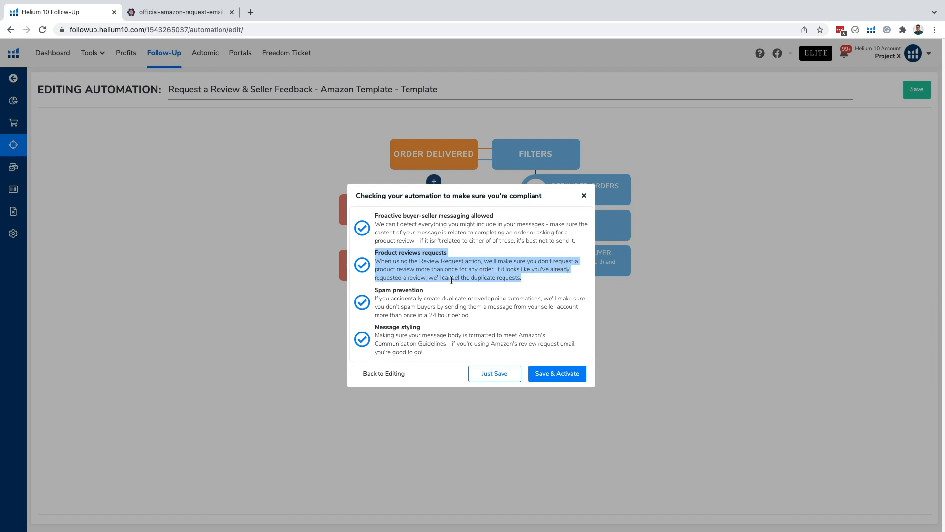
pyautogui.moveTo(530, 283)
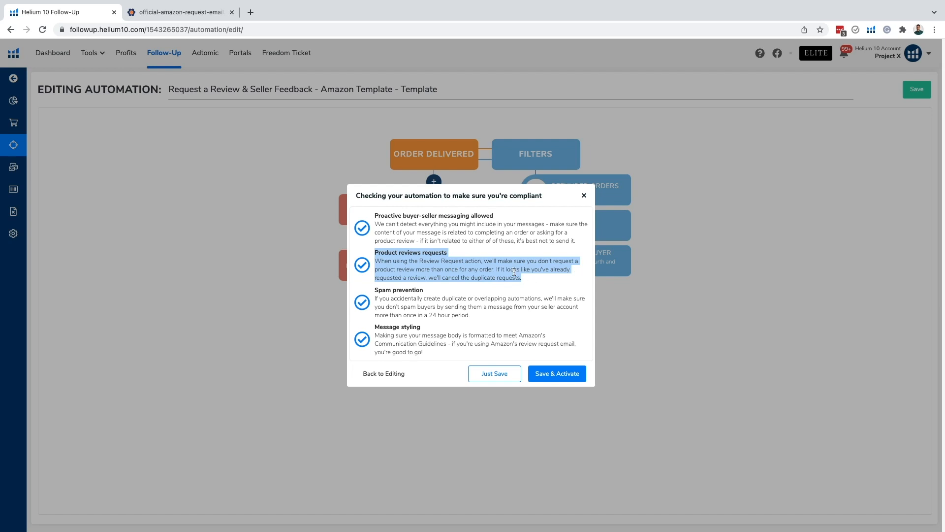
pyautogui.moveTo(556, 373)
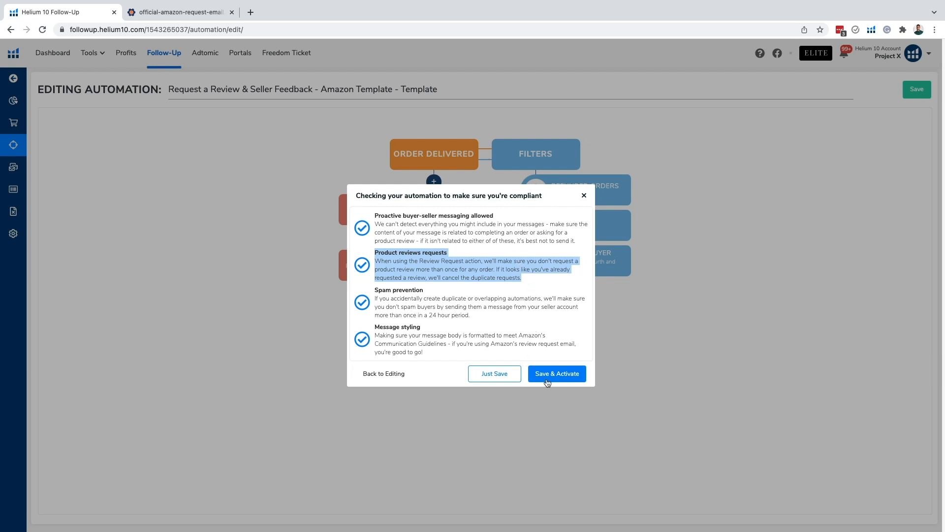
pyautogui.moveTo(555, 373)
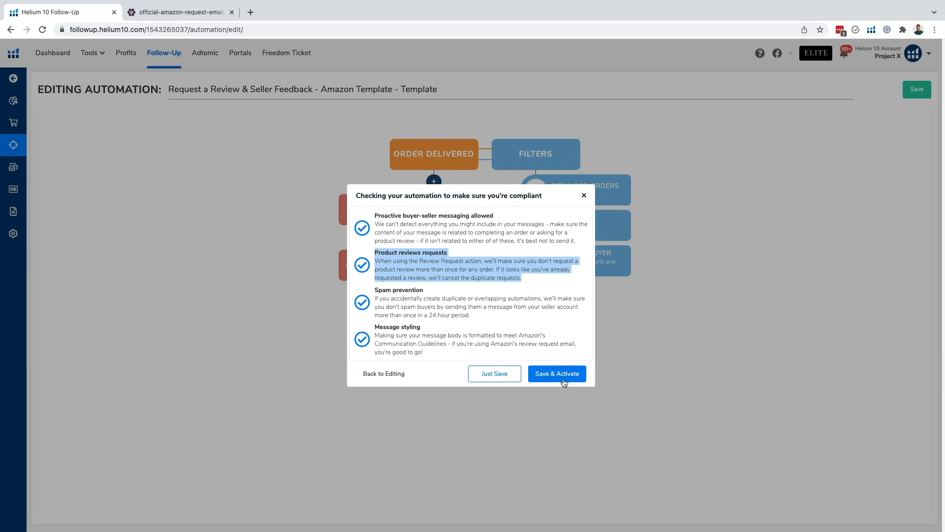
pyautogui.moveTo(562, 374)
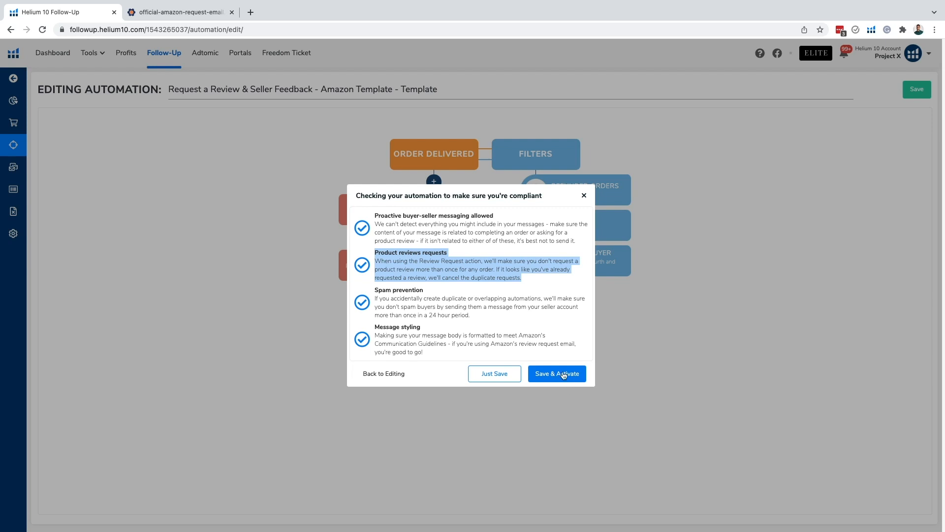
pyautogui.moveTo(693, 309)
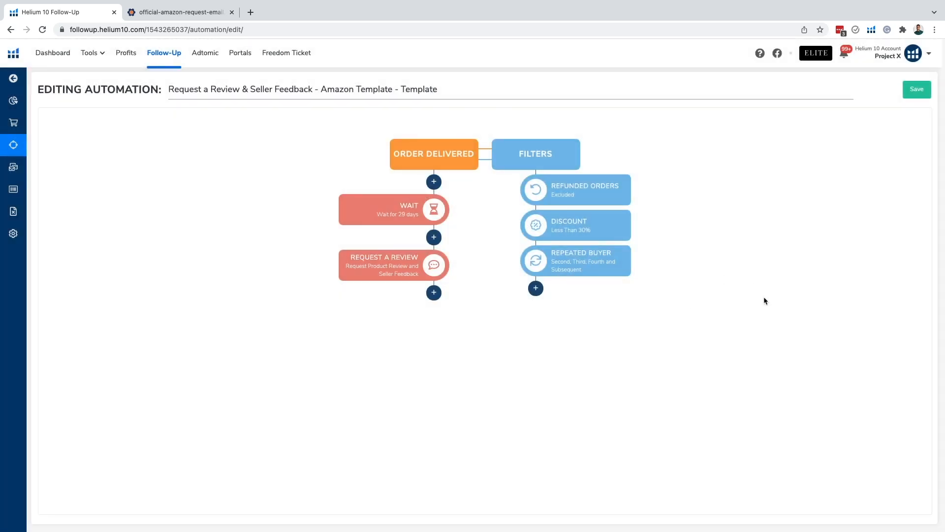
pyautogui.moveTo(796, 294)
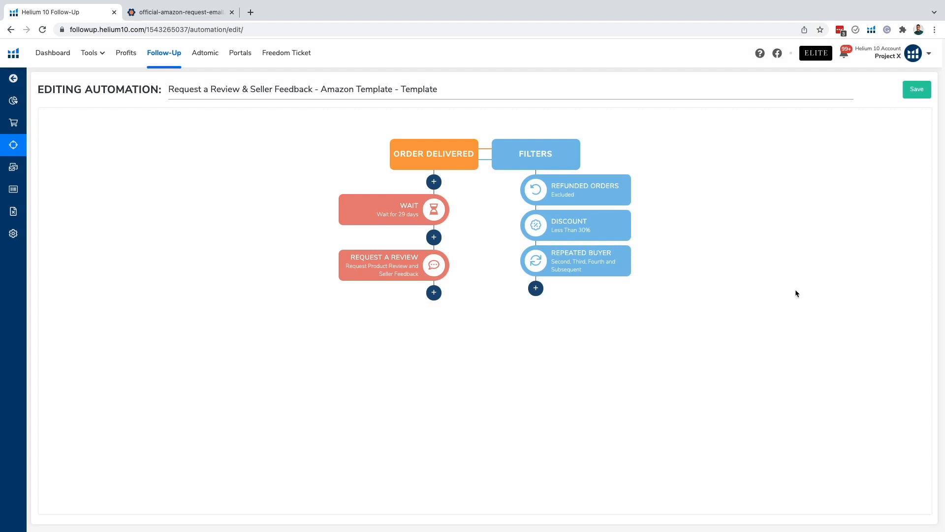